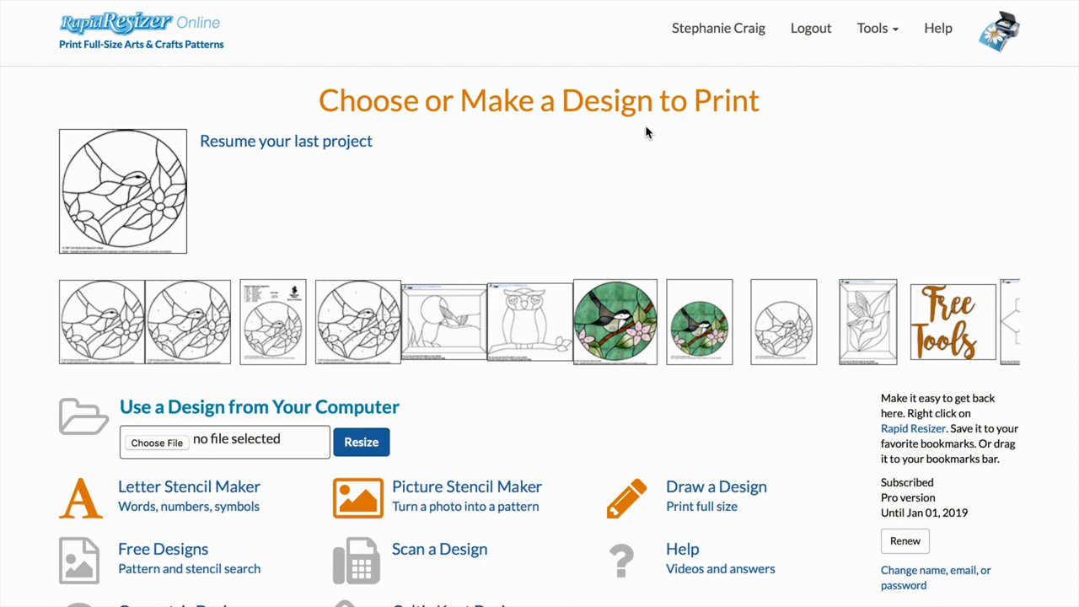
Choose the 2090-Chickadee PDF from the Desktop folder as the design file
scroll("down", 3)
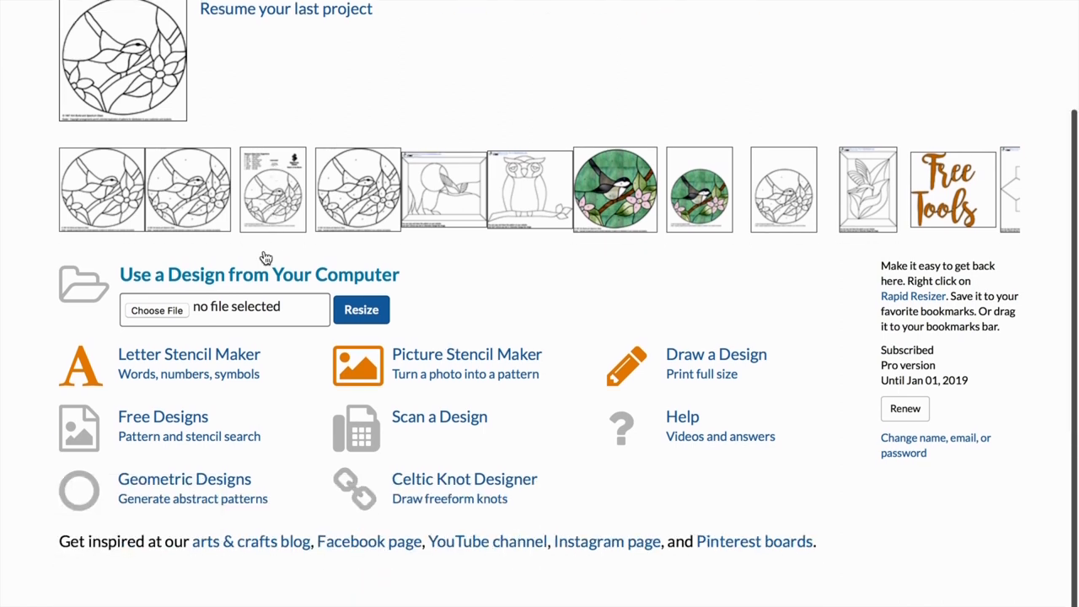
mouse_move(283, 479)
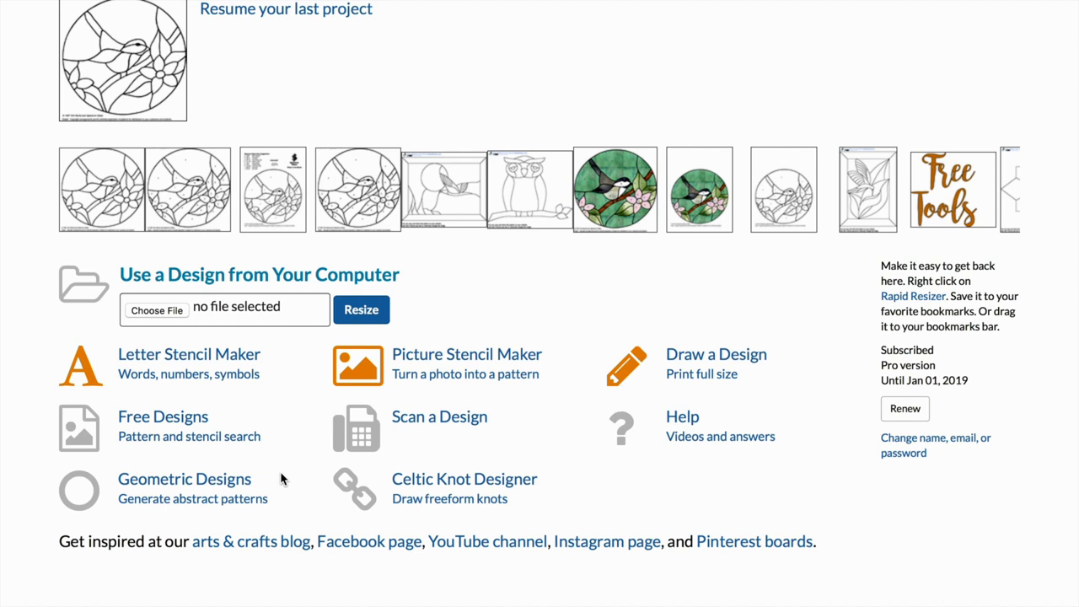
scroll("up", 3)
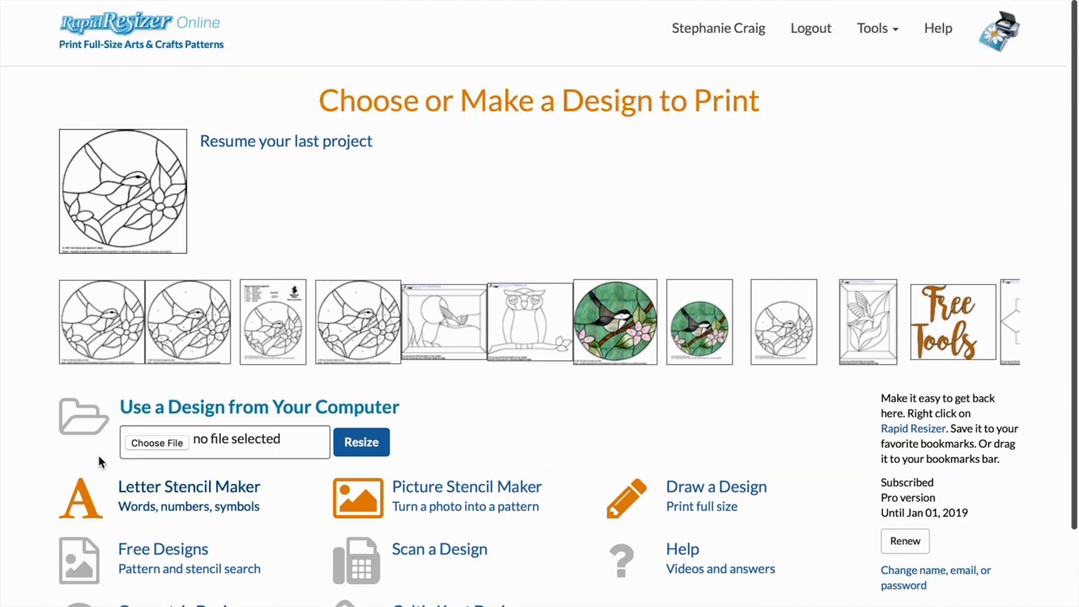
scroll("down", 3)
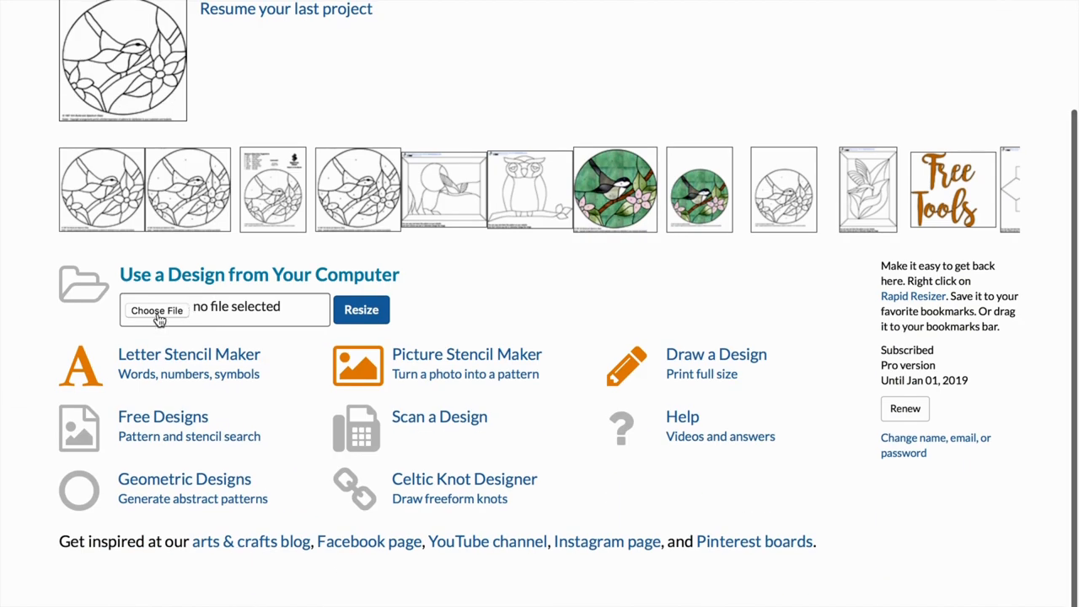
left_click(157, 310)
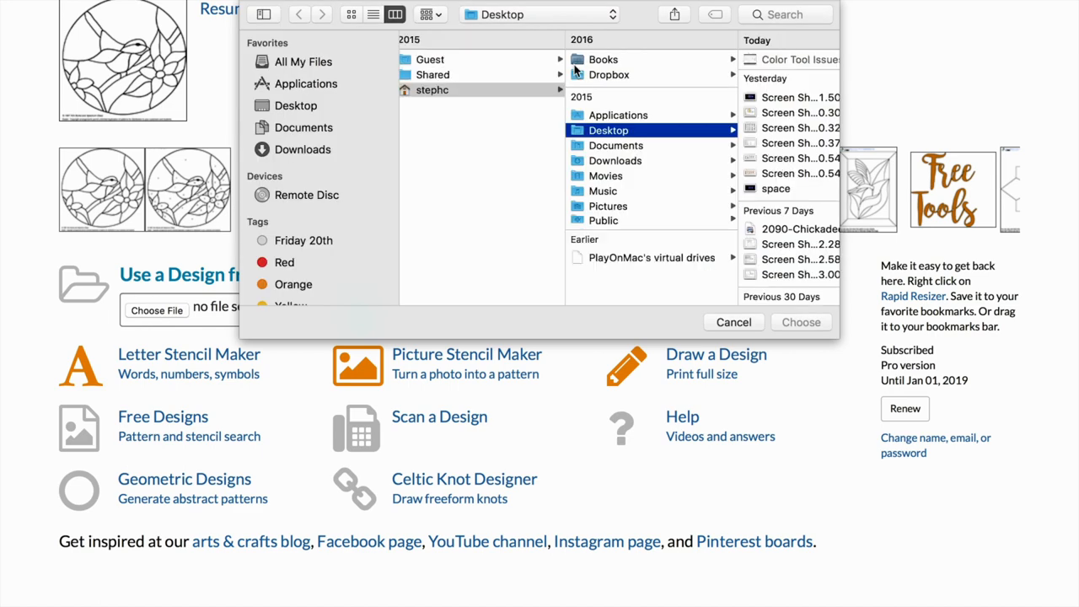
scroll("right", 3)
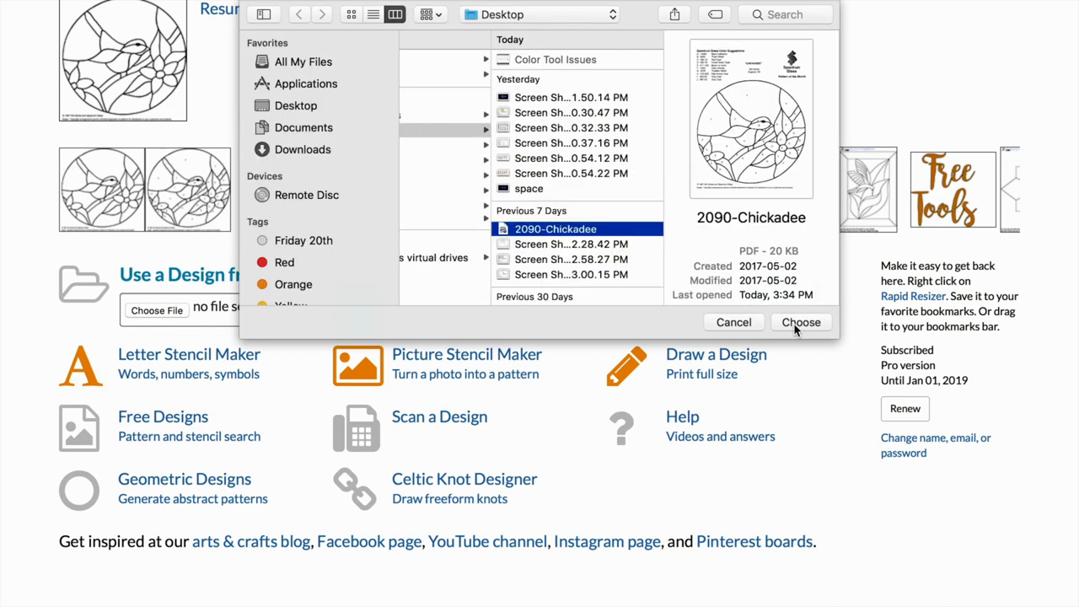
left_click(801, 322)
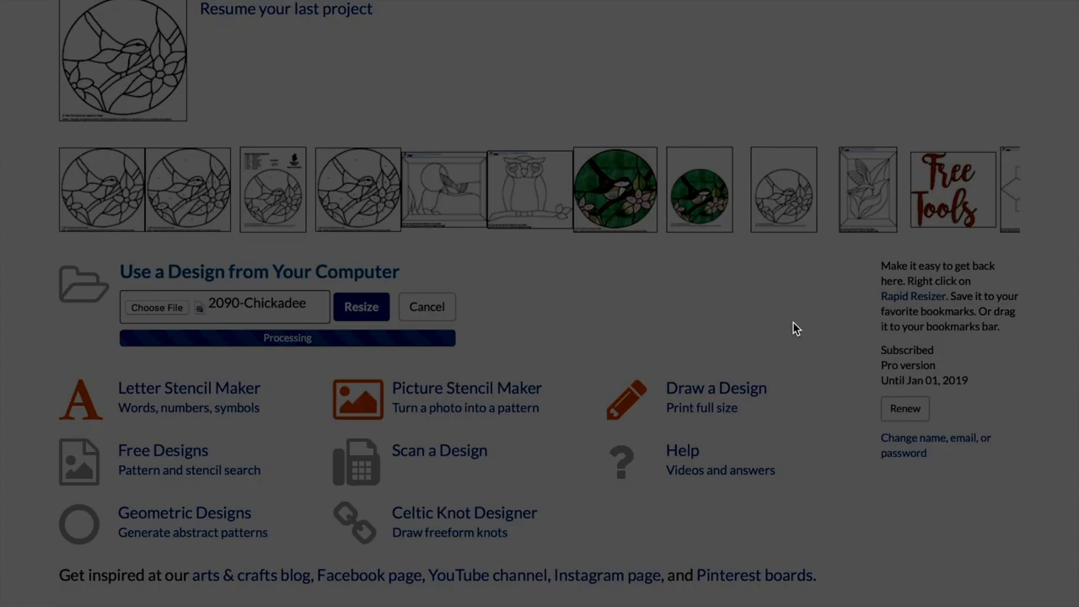
Review the chickadee pattern at 15 × 19.41 inches and start preparing it to print accurately
left_click(361, 306)
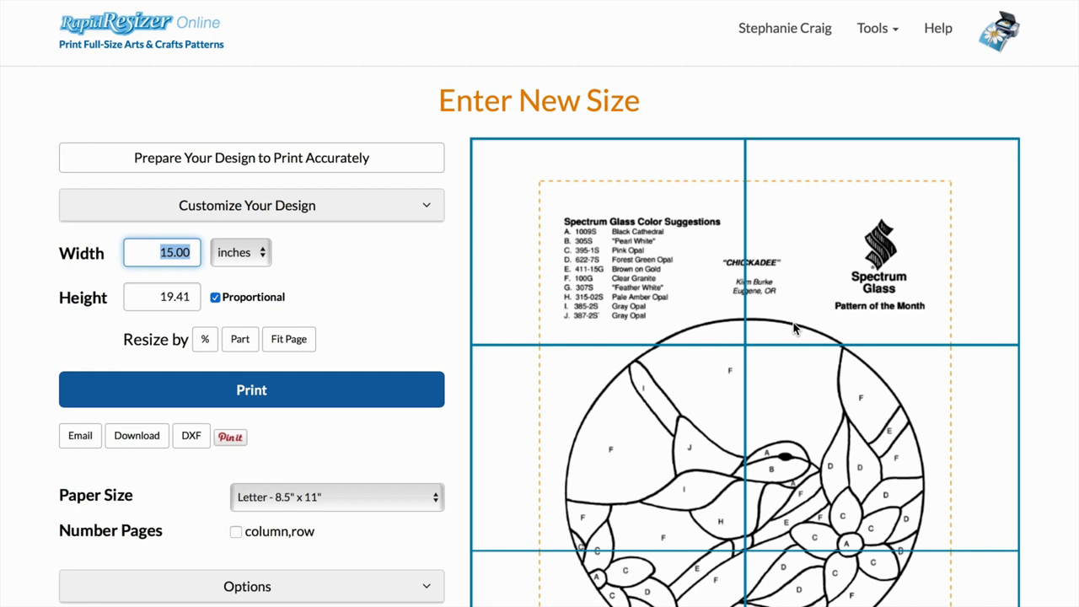
scroll("down", 3)
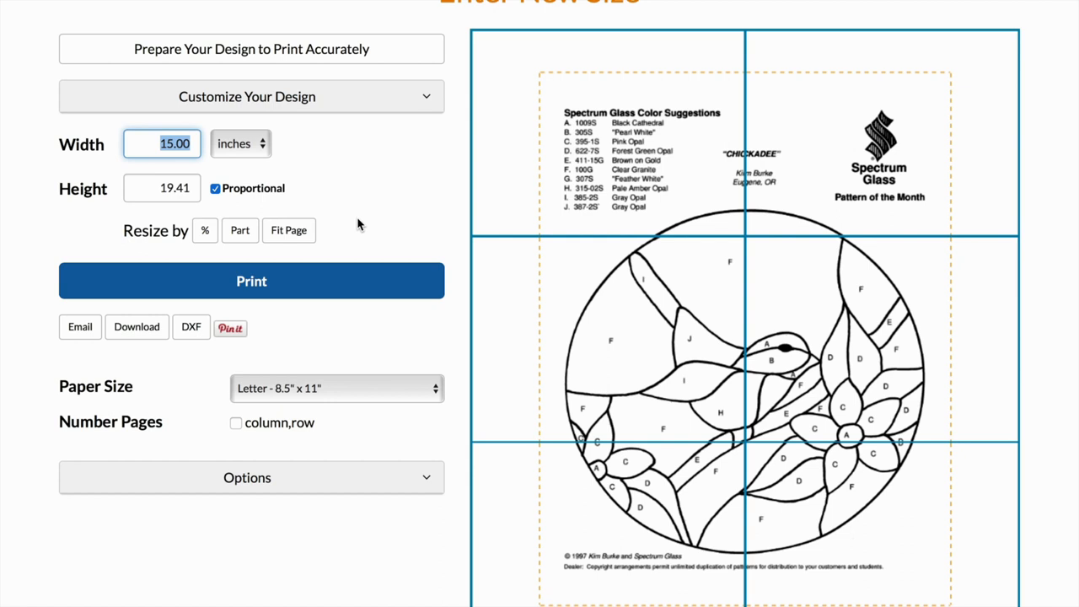
left_click(246, 96)
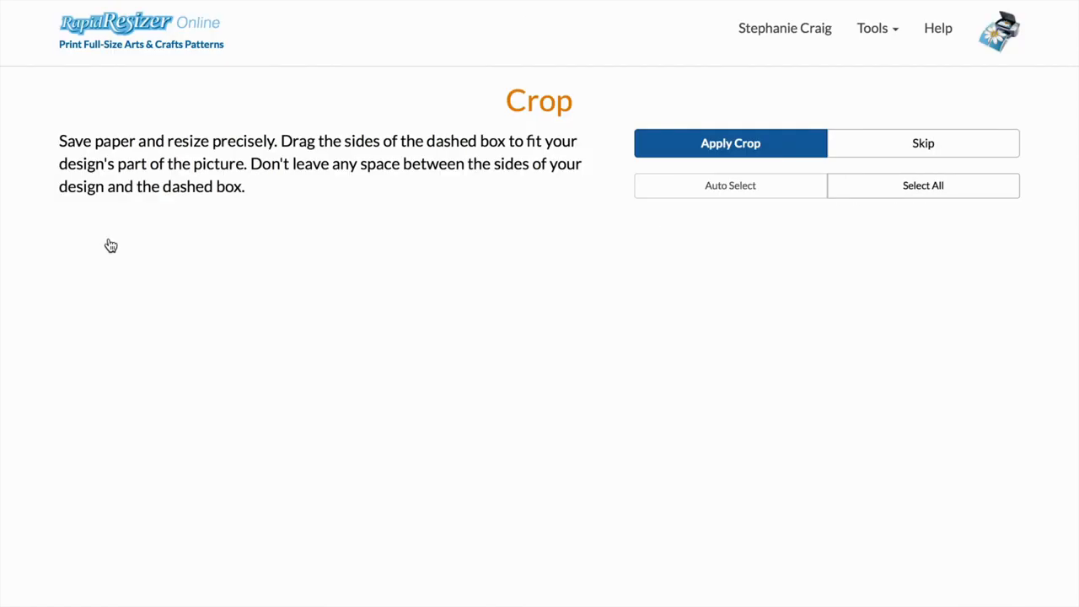
Crop the pattern to the circular chickadee design, excluding the colour suggestions list above it
scroll("down", 3)
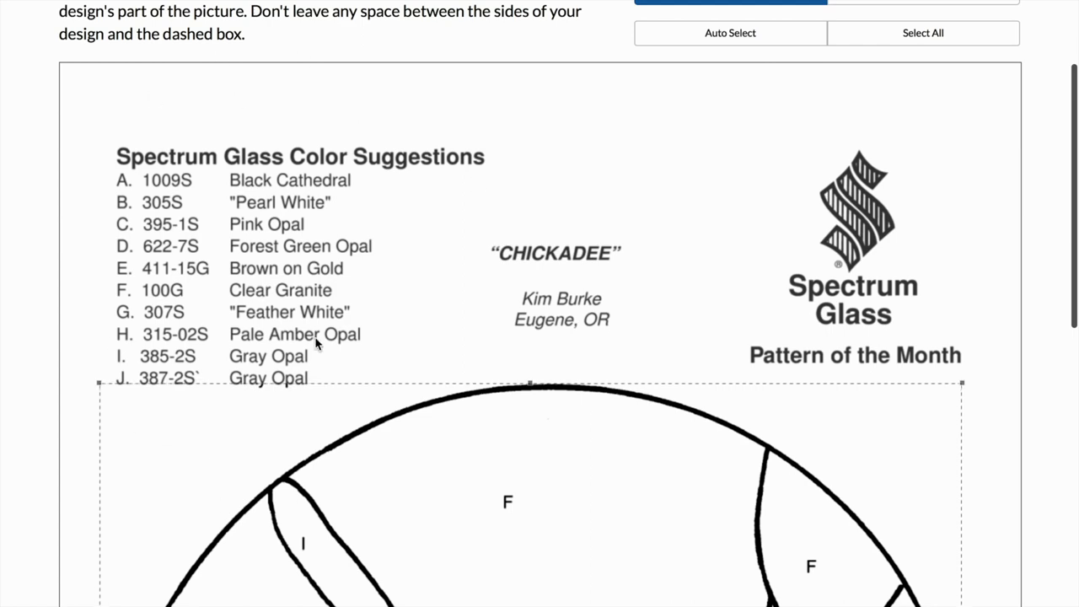
mouse_move(155, 404)
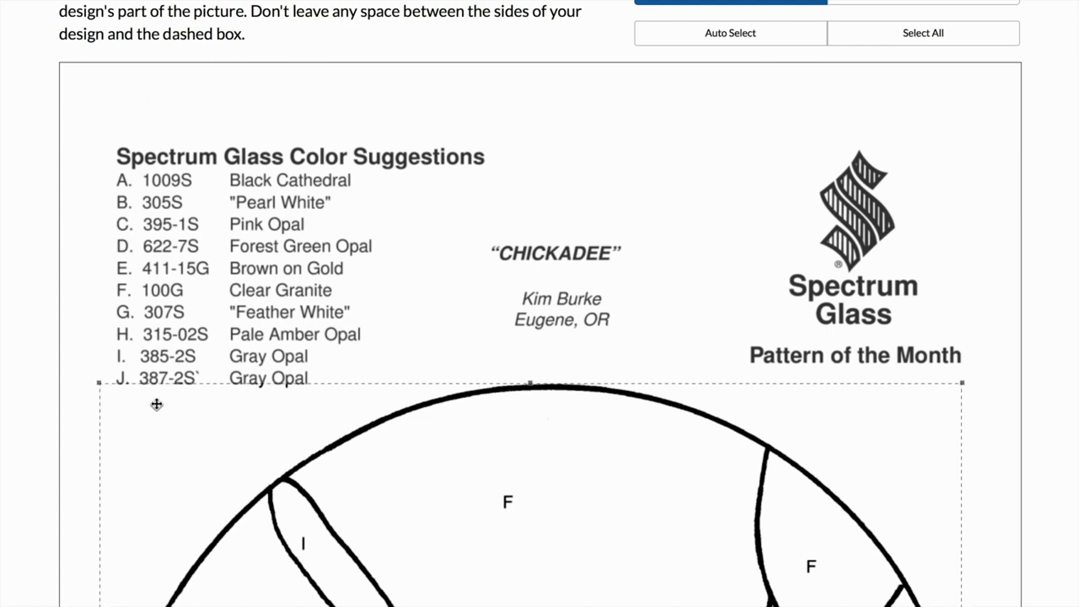
scroll("up", 3)
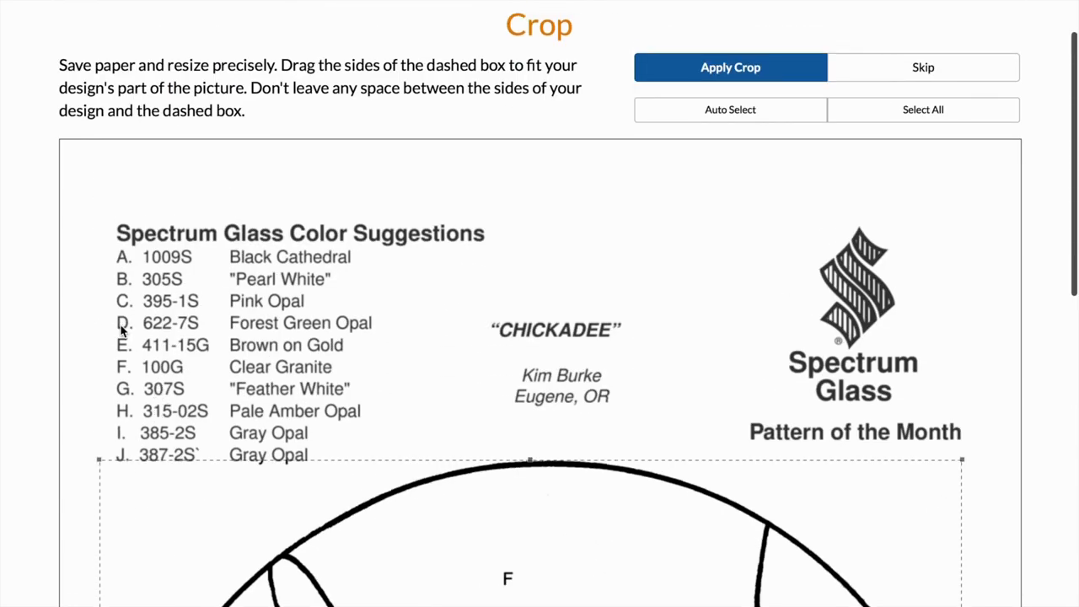
mouse_move(779, 44)
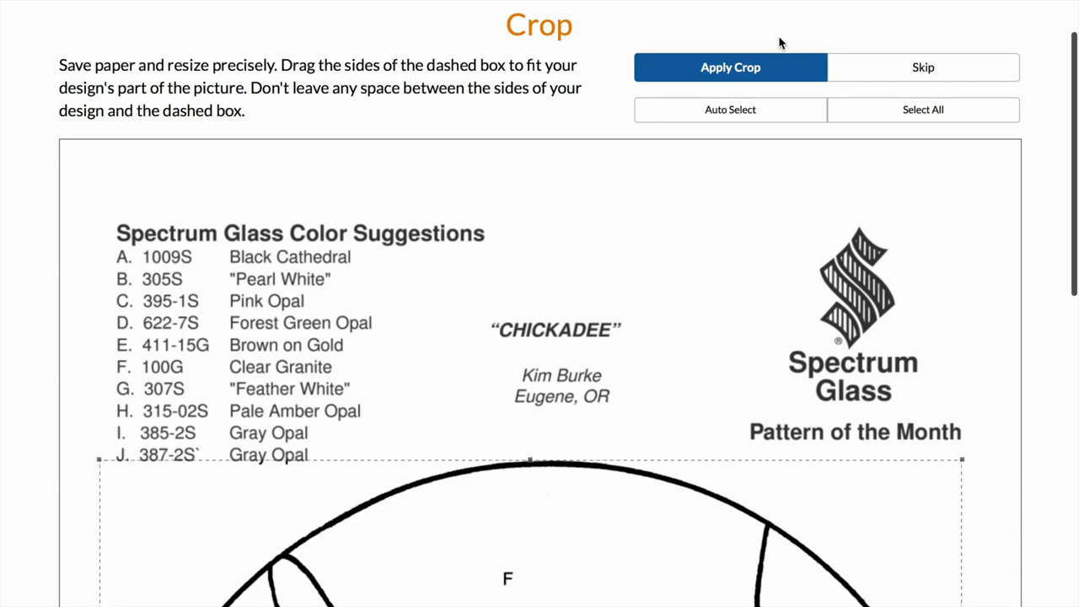
left_click(729, 67)
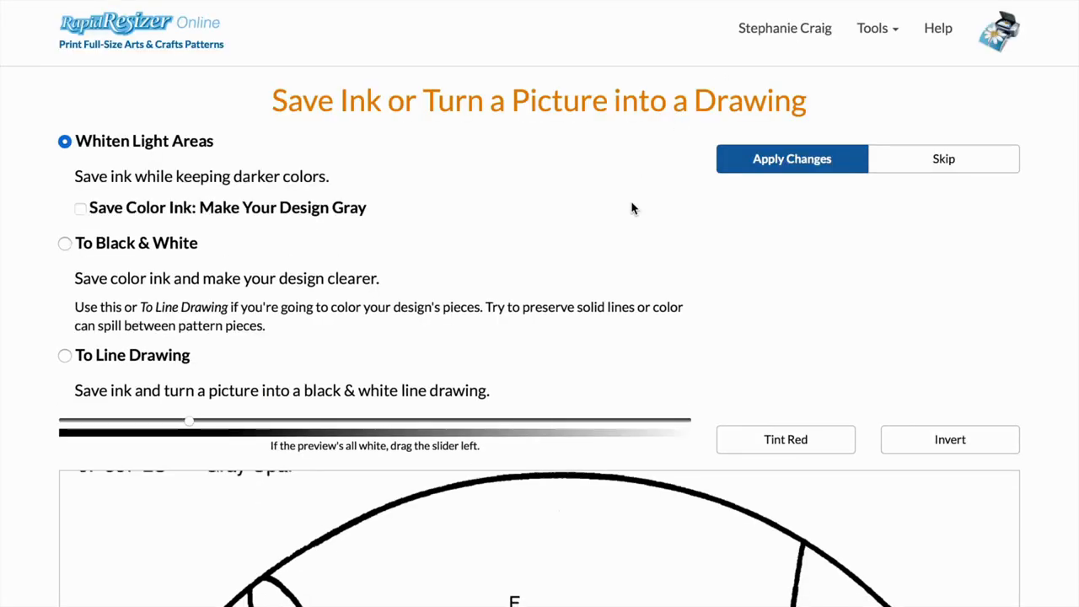
Skip the Save Ink step and open the 15 × 14.65 inch design for customizing
left_click(790, 159)
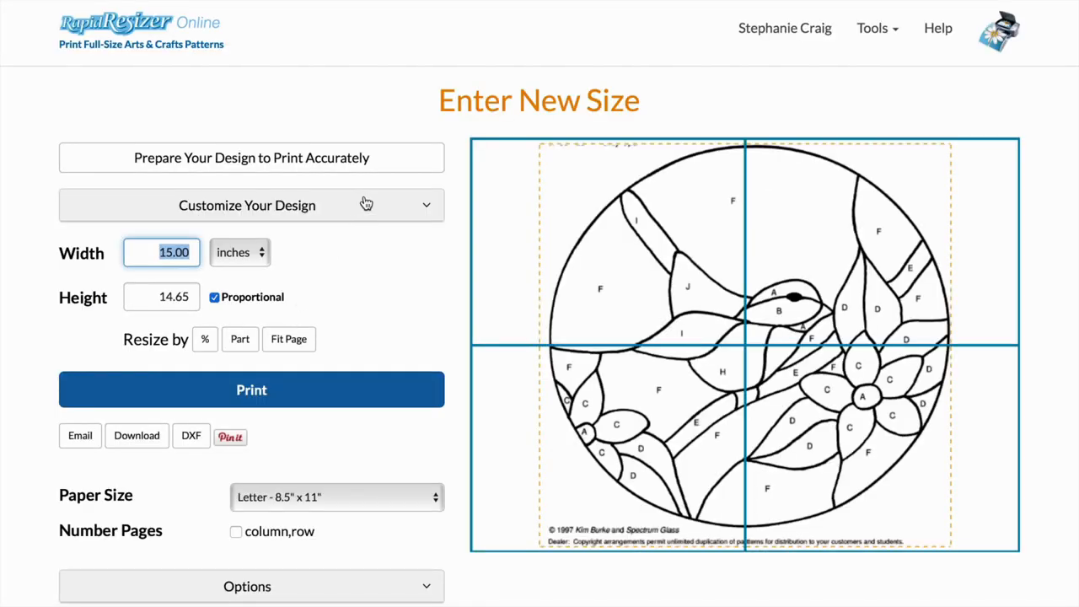
left_click(246, 206)
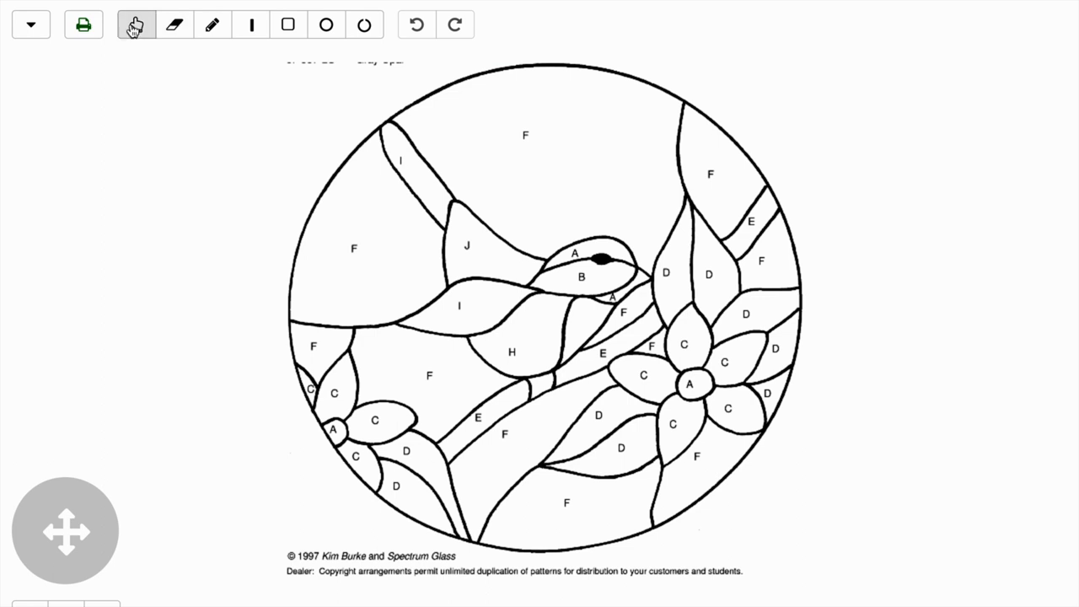
Erase the piece letter labels from the chickadee pattern and save the label-free drawing
left_click(176, 26)
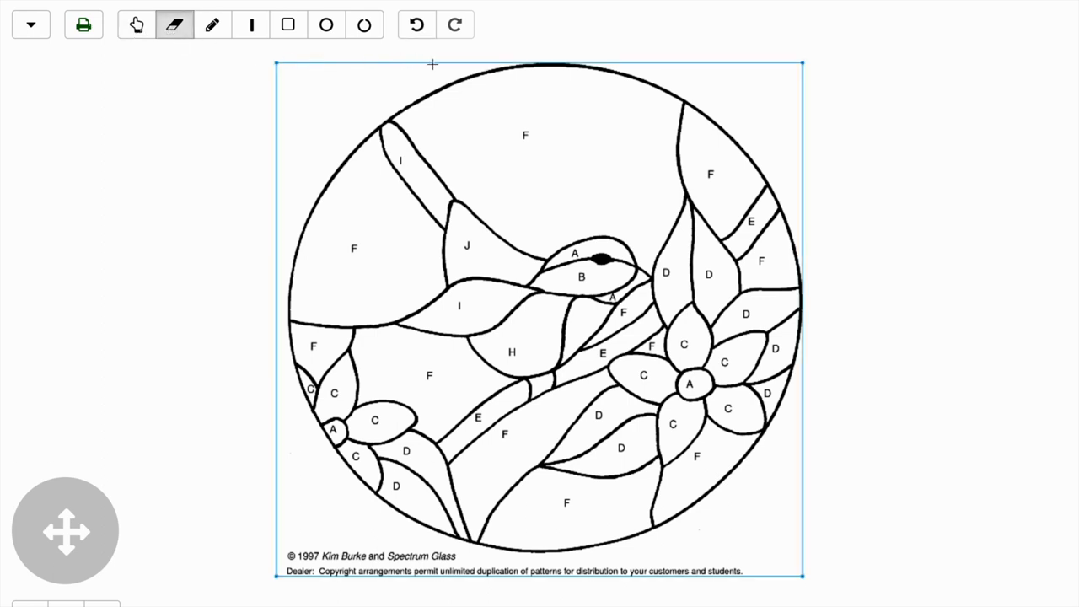
mouse_move(503, 183)
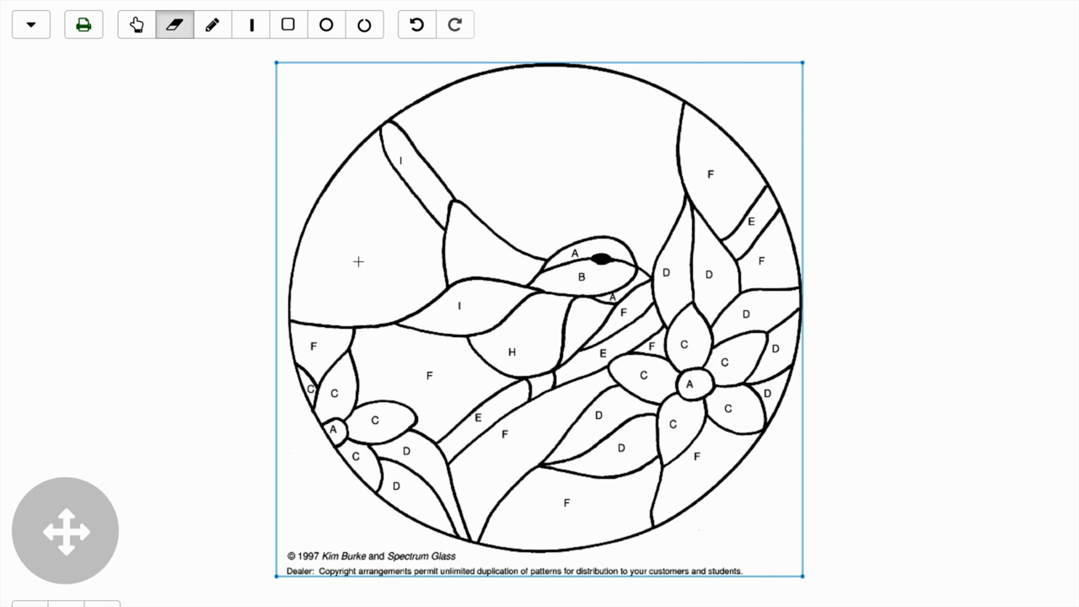
mouse_move(460, 307)
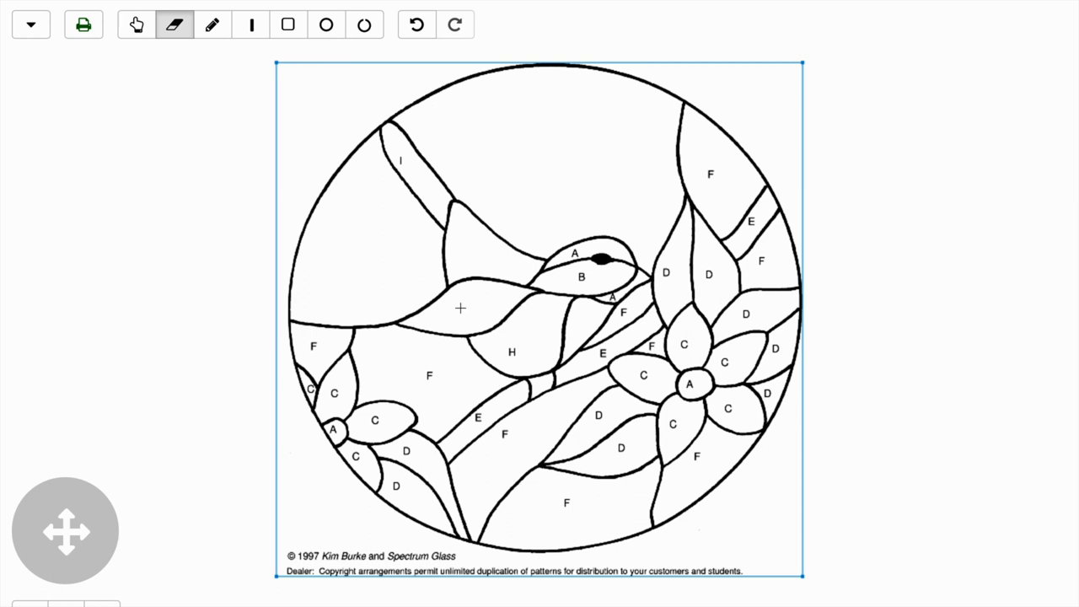
mouse_move(424, 372)
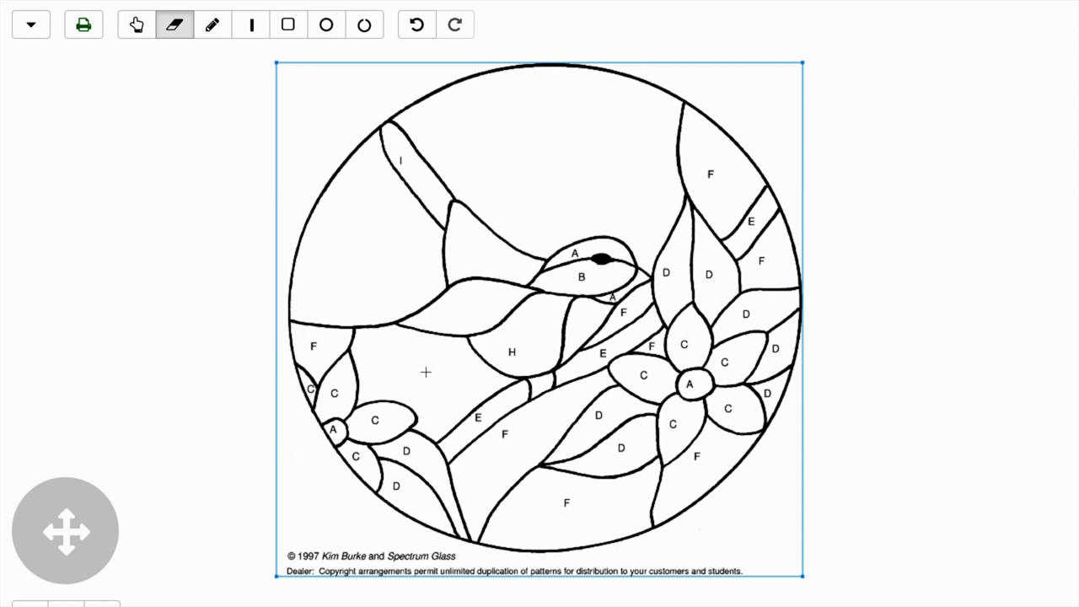
mouse_move(314, 346)
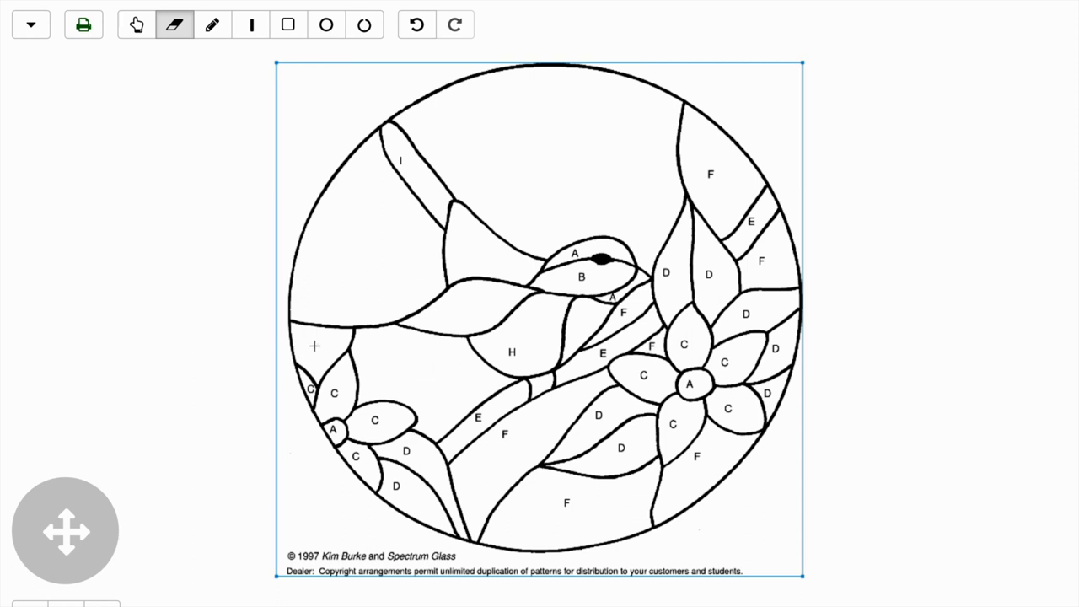
mouse_move(397, 155)
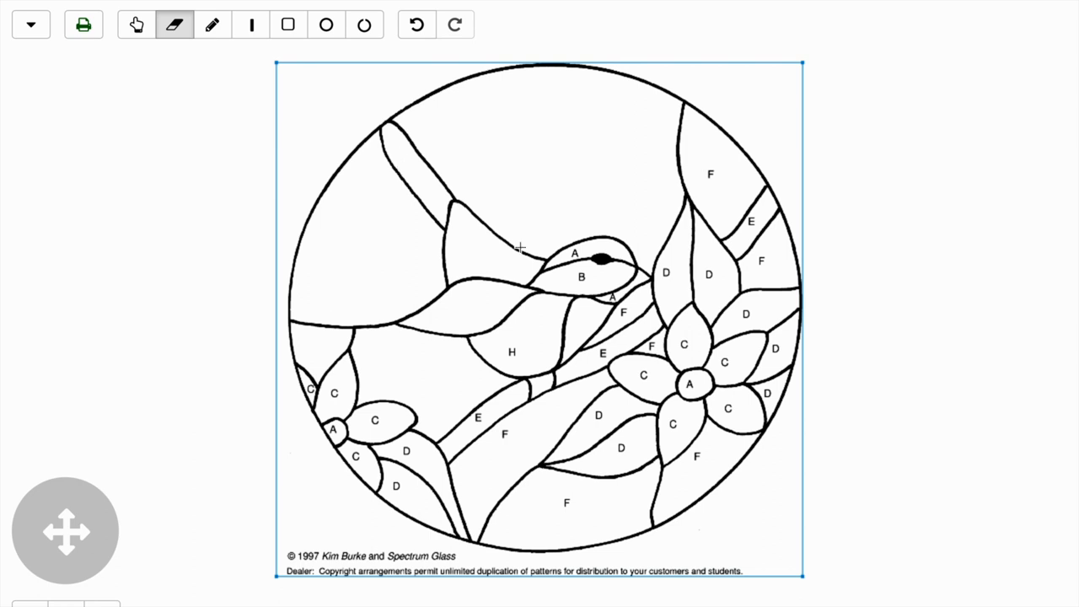
mouse_move(579, 278)
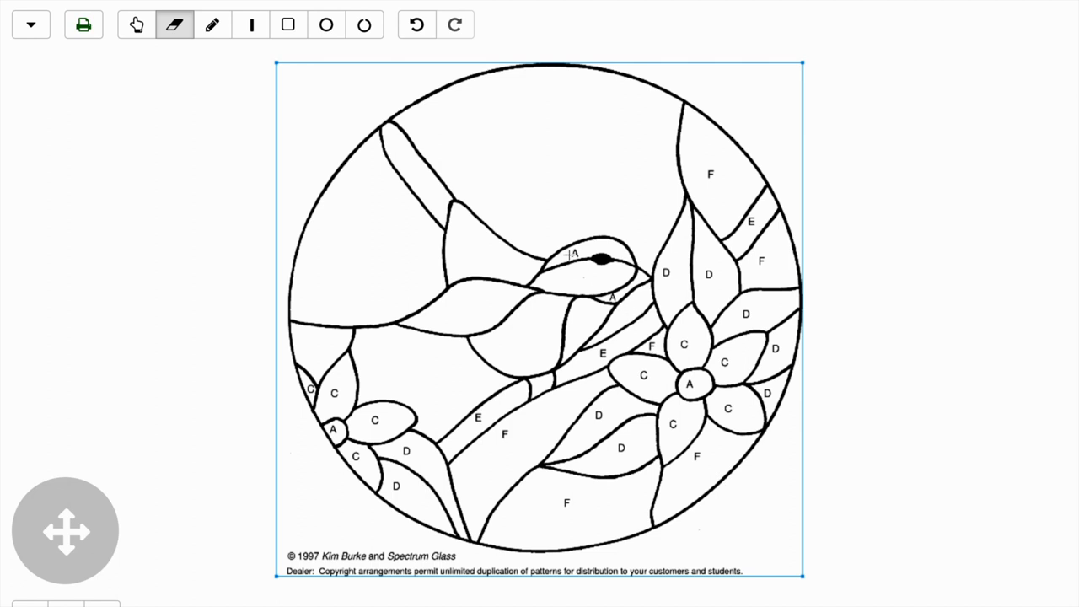
left_click(417, 23)
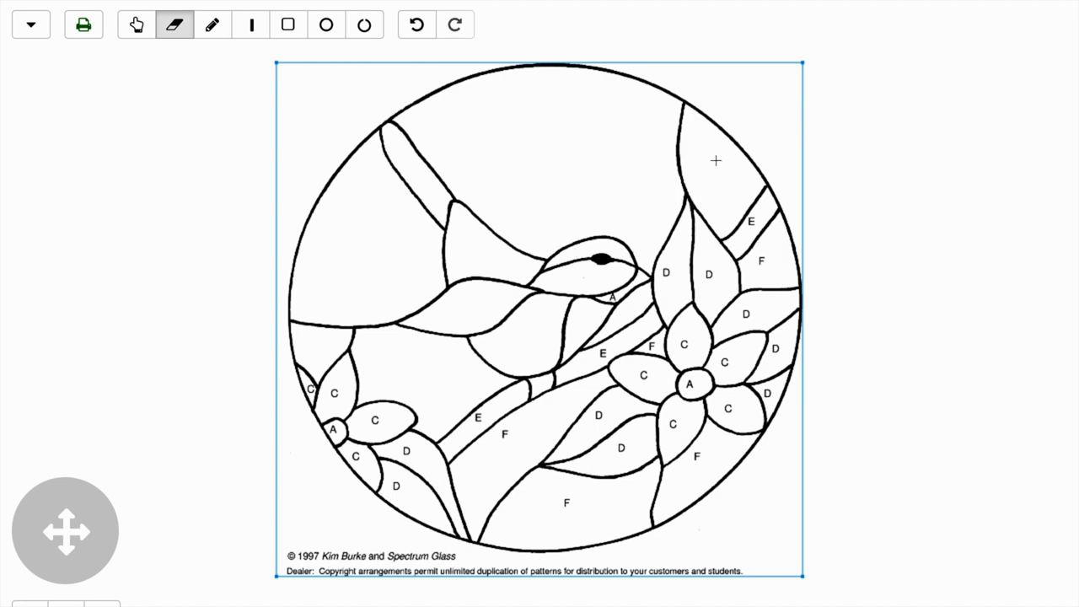
mouse_move(751, 221)
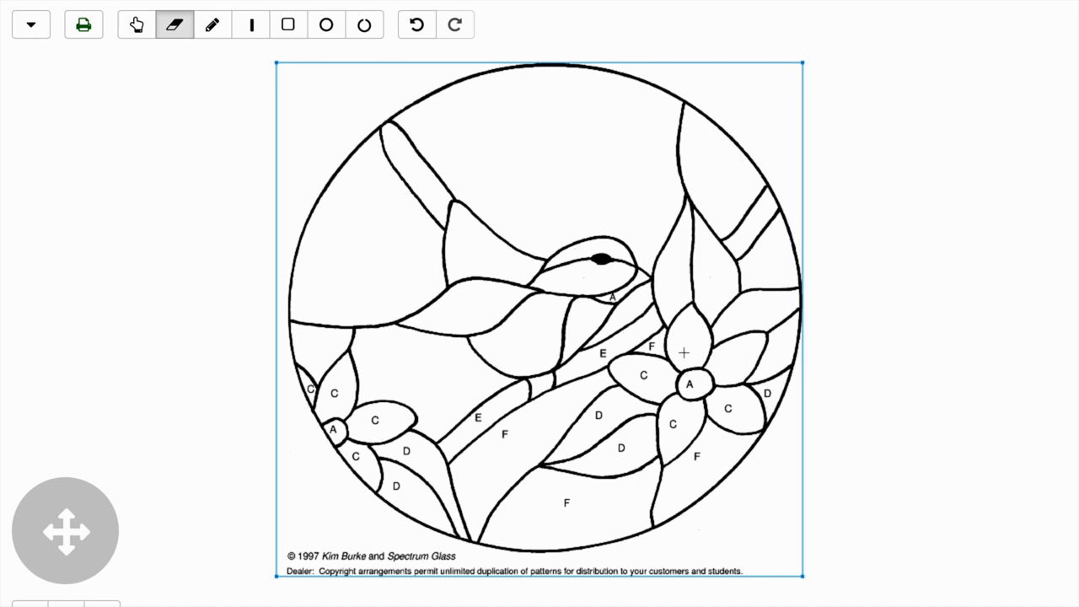
mouse_move(688, 386)
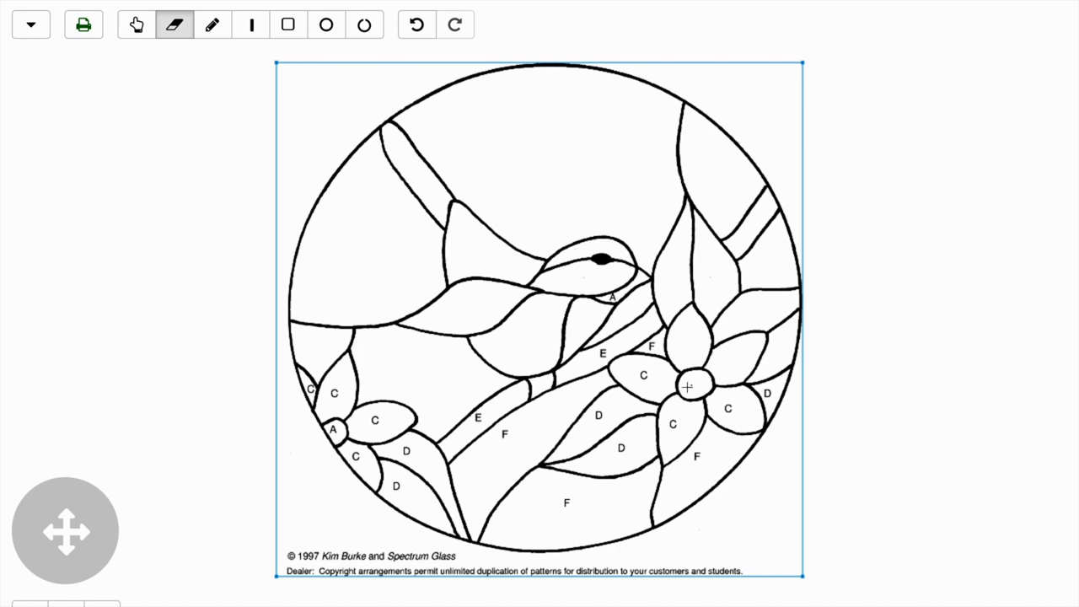
mouse_move(729, 414)
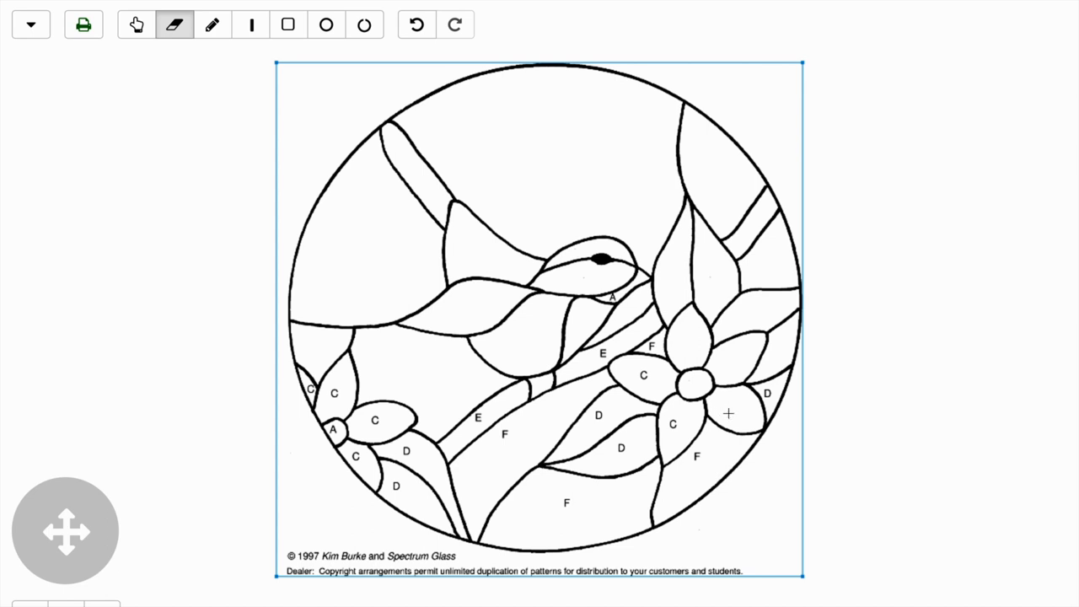
mouse_move(767, 396)
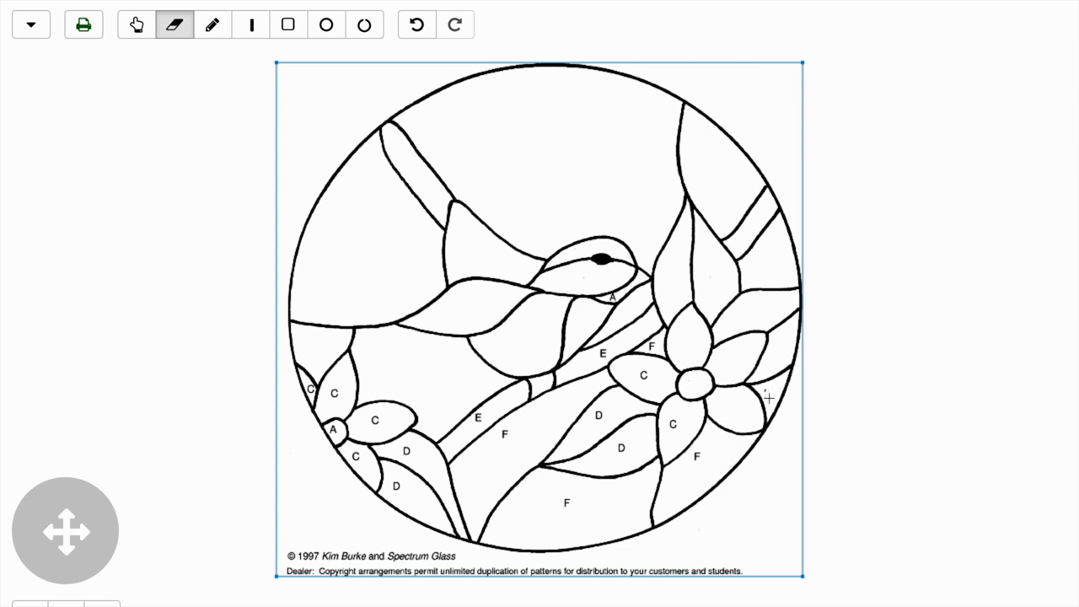
left_click(84, 23)
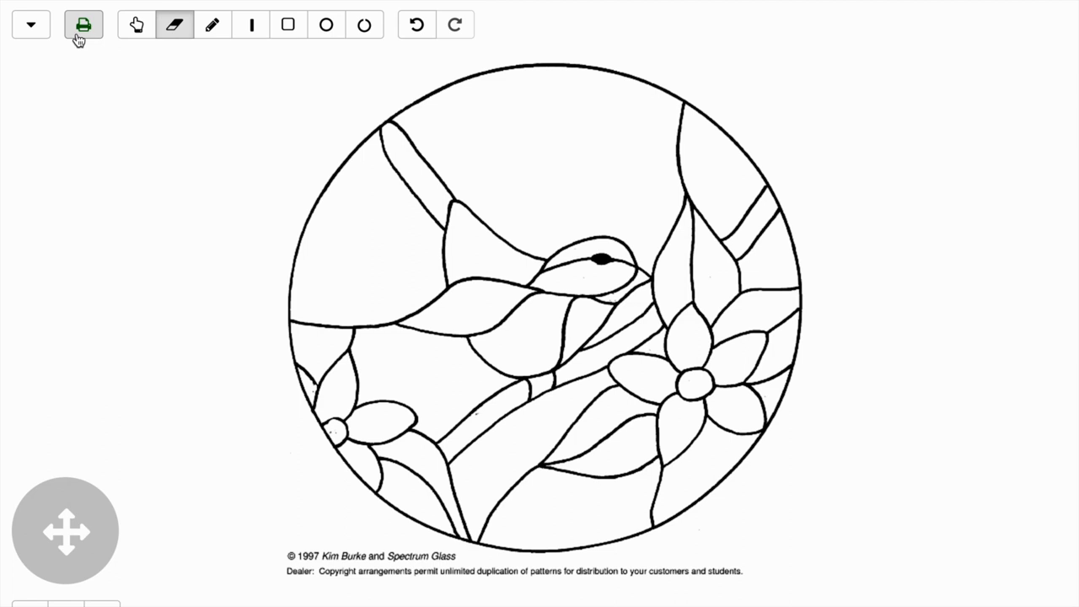
Return to Customize Your Design and open the Color Pieces with Material tool
left_click(83, 23)
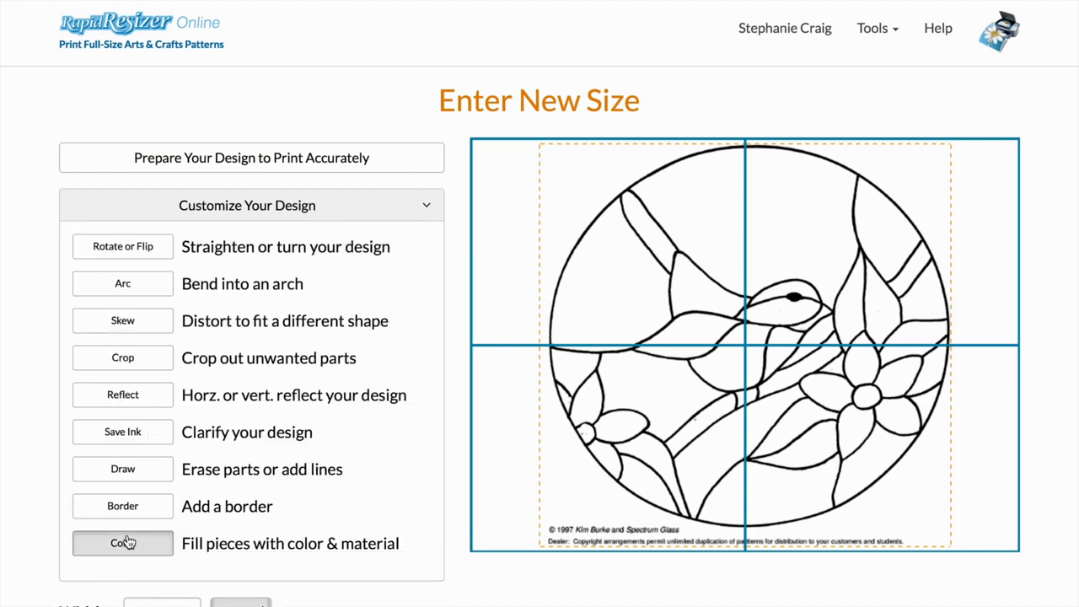
left_click(121, 543)
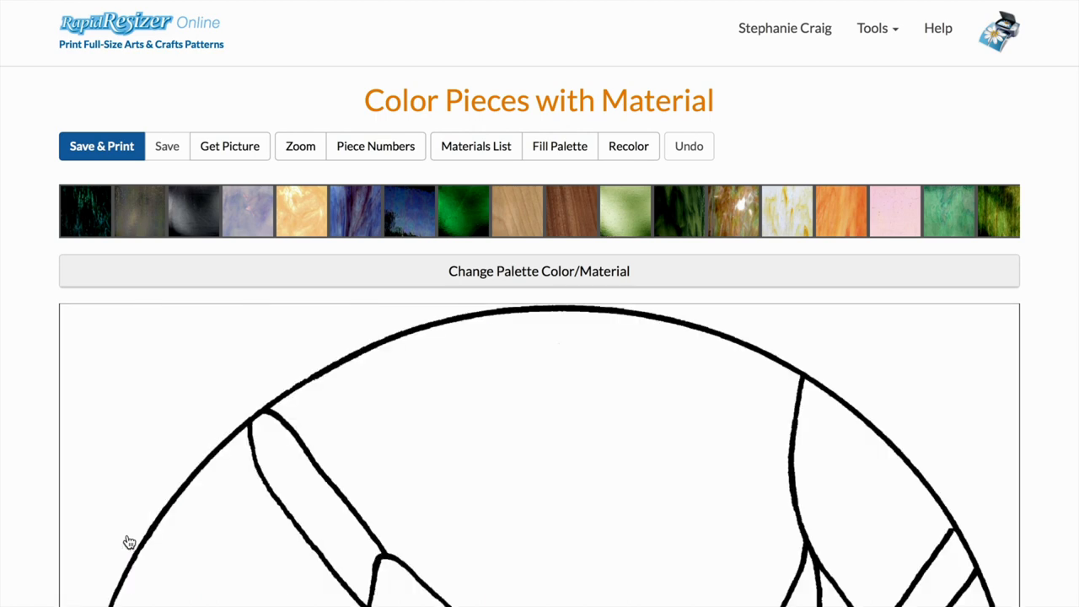
mouse_move(134, 401)
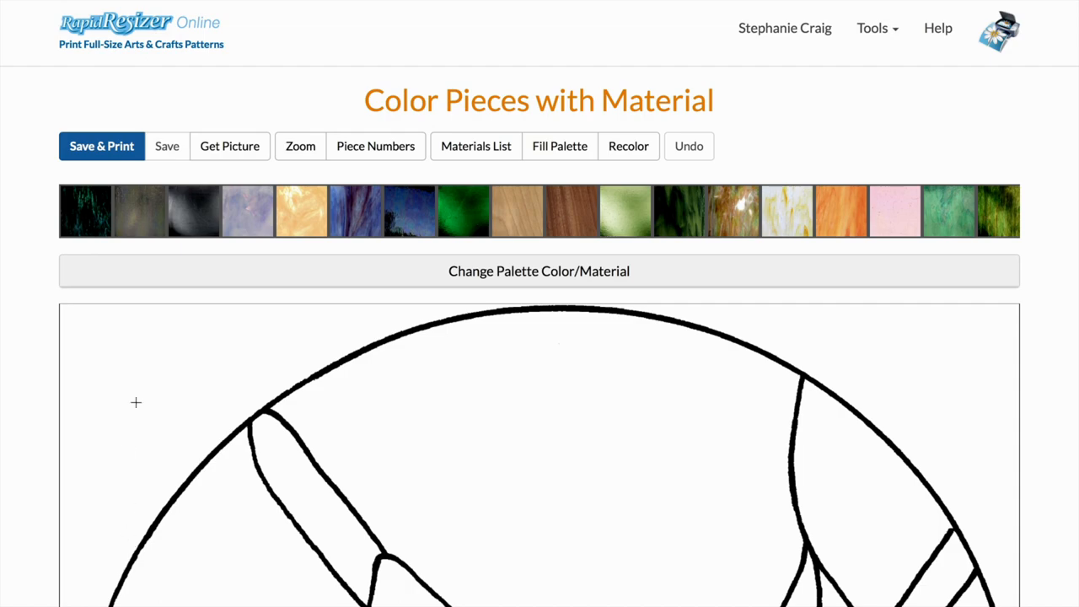
Fill the sky pieces around the bird with Armstrong Glass 1840-S
scroll("down", 3)
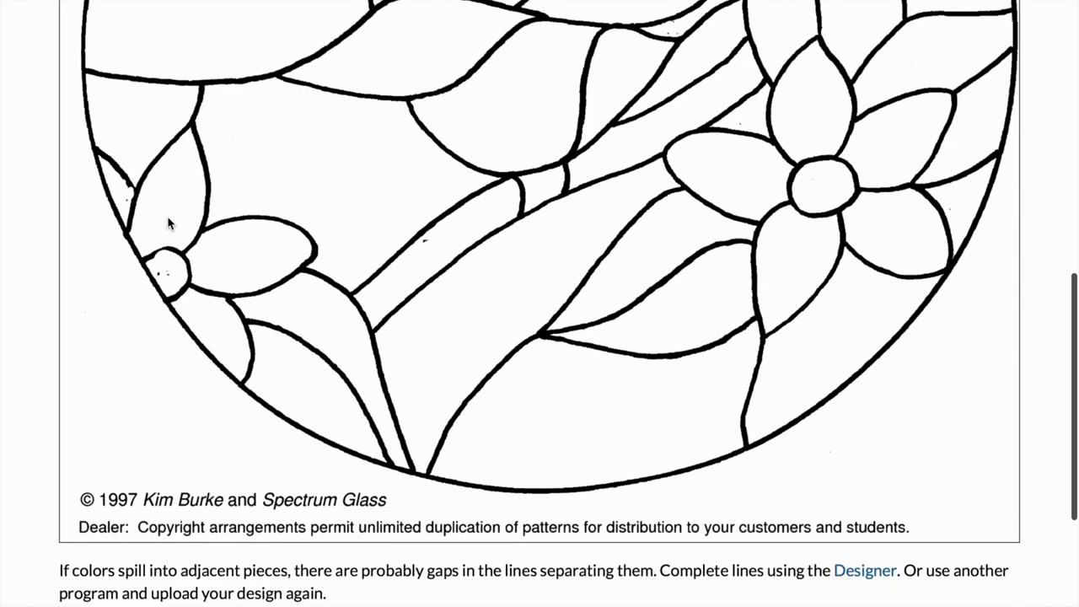
scroll("up", 3)
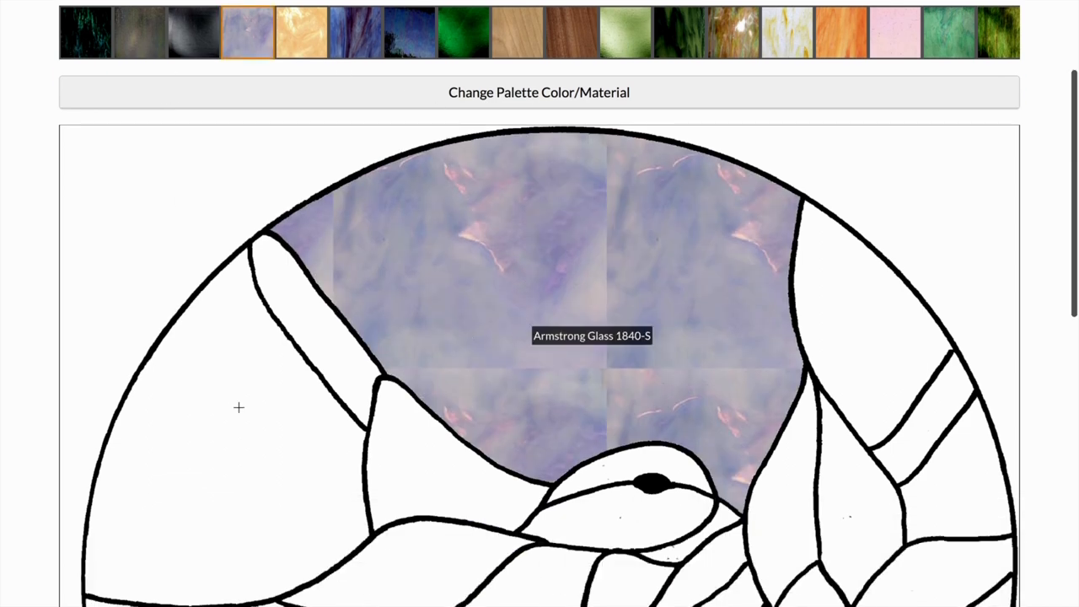
left_click(240, 406)
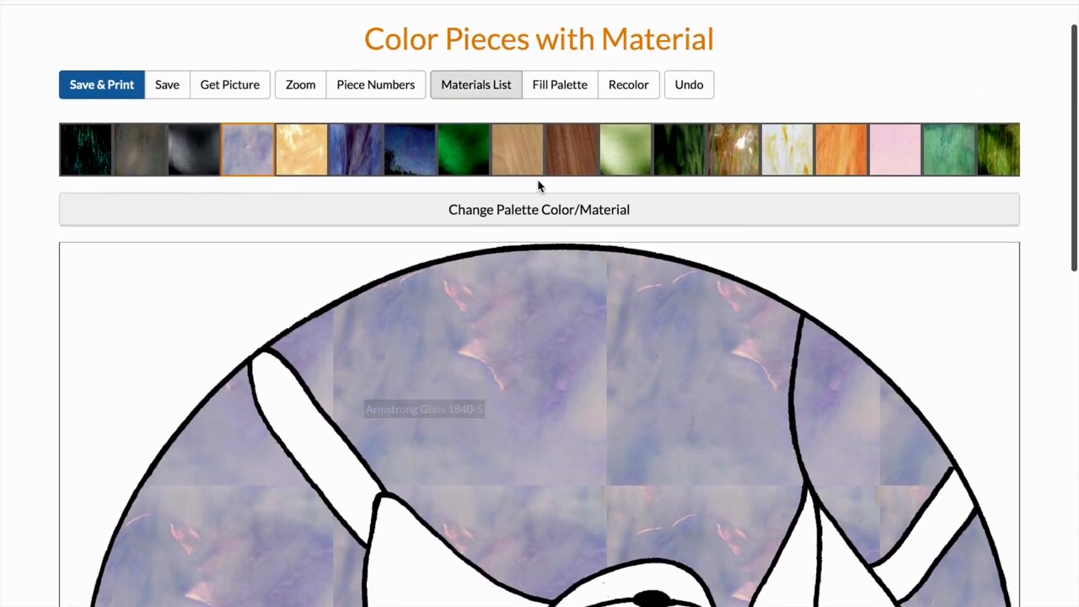
Open Change Palette Color/Material and try the Solid Color picker, shifting the hue from green toward pink
left_click(539, 209)
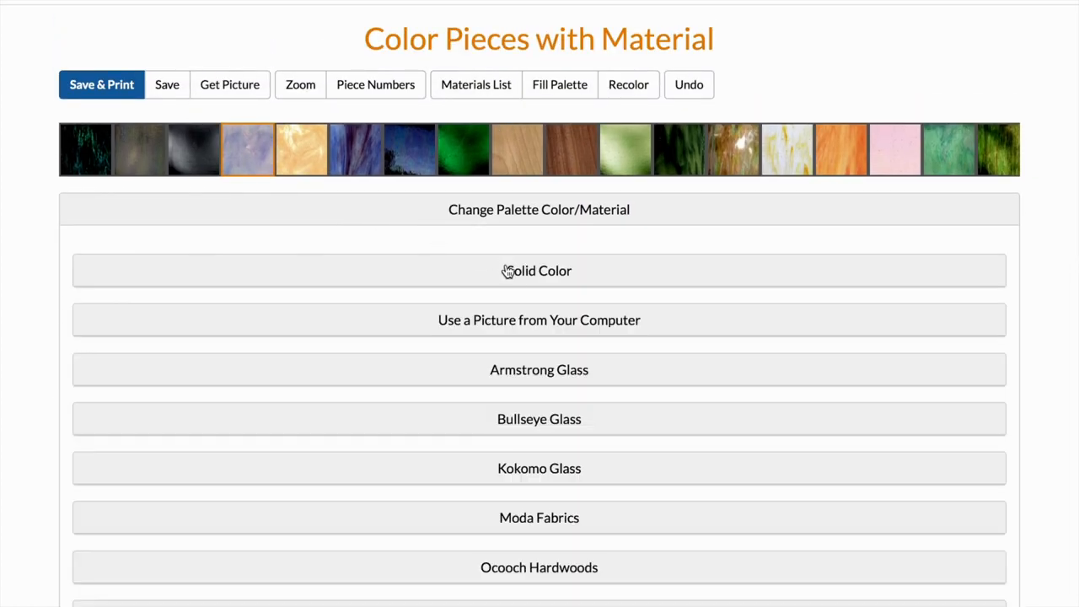
left_click(539, 270)
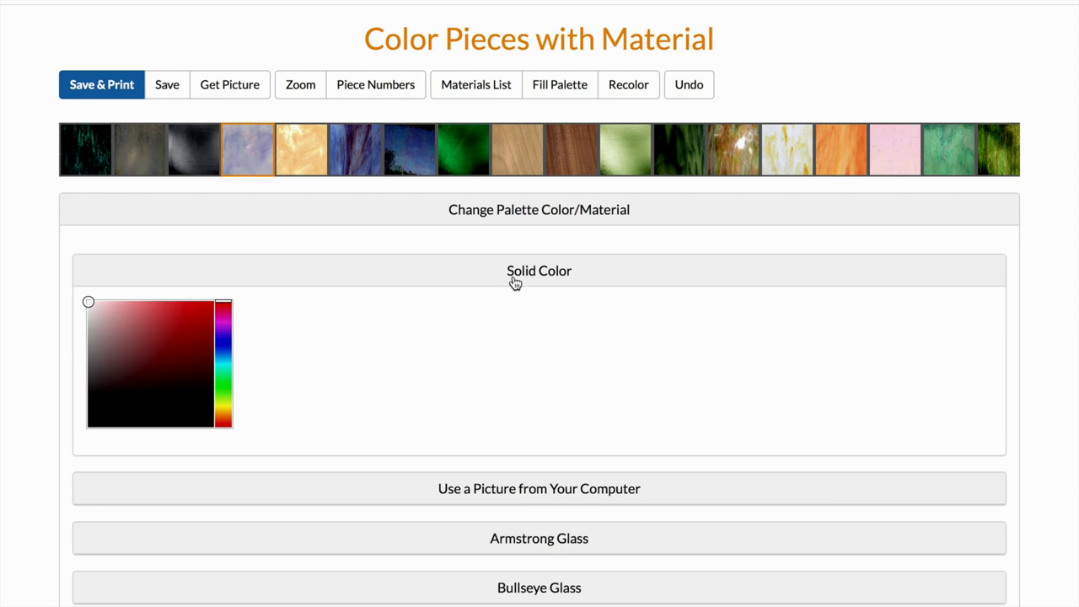
left_click(149, 325)
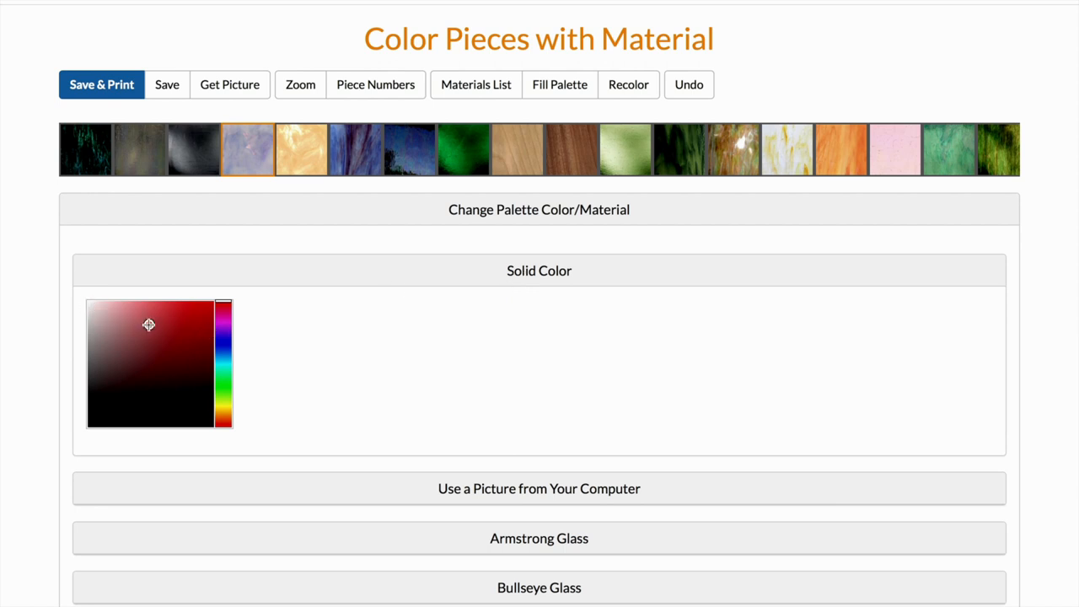
left_click(224, 398)
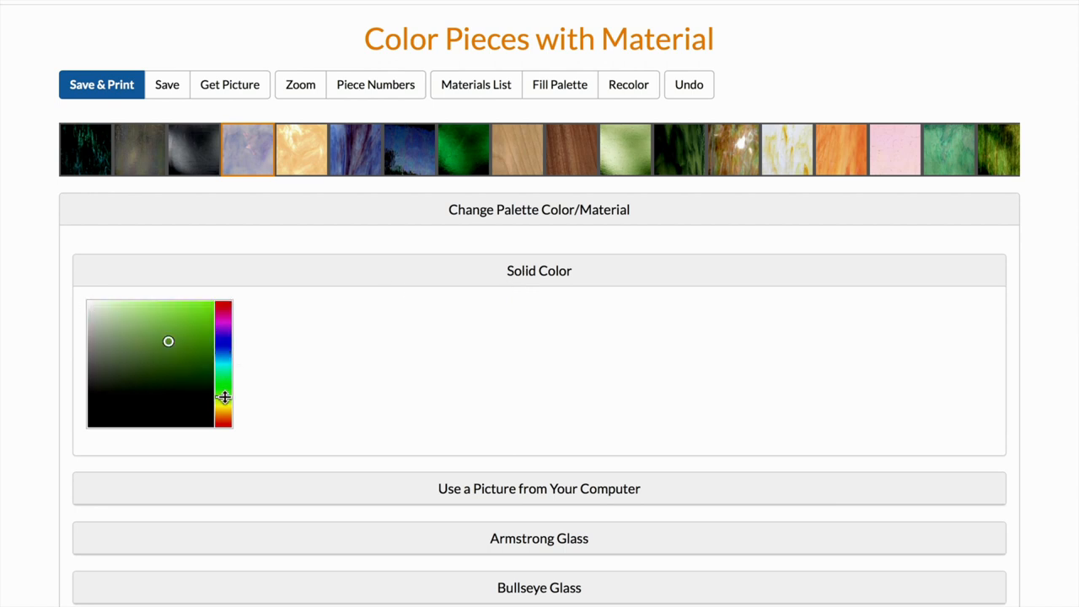
left_click_drag(224, 396, 224, 307)
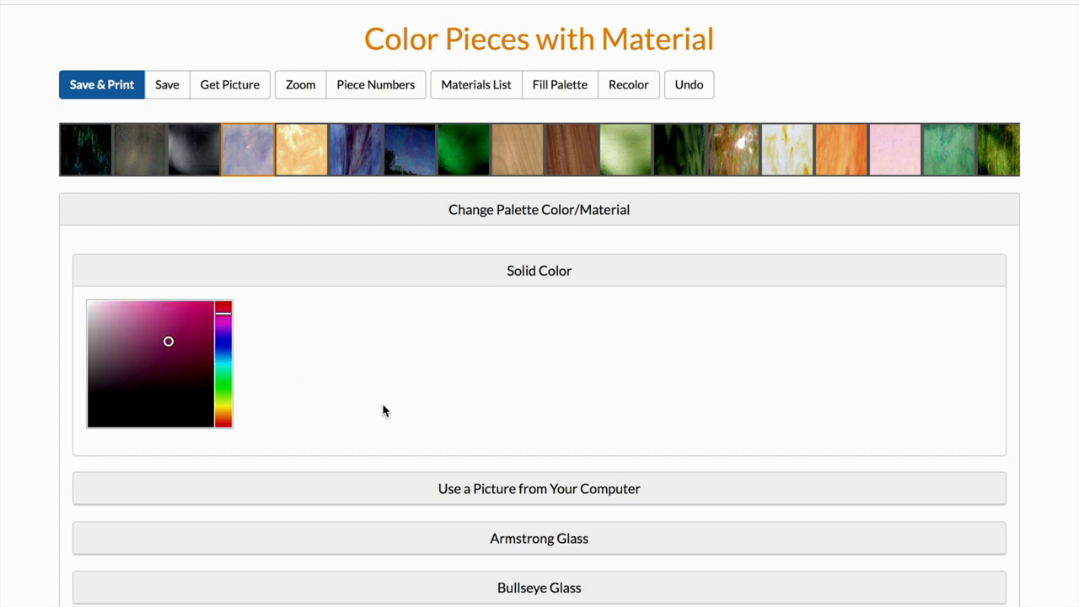
scroll("down", 3)
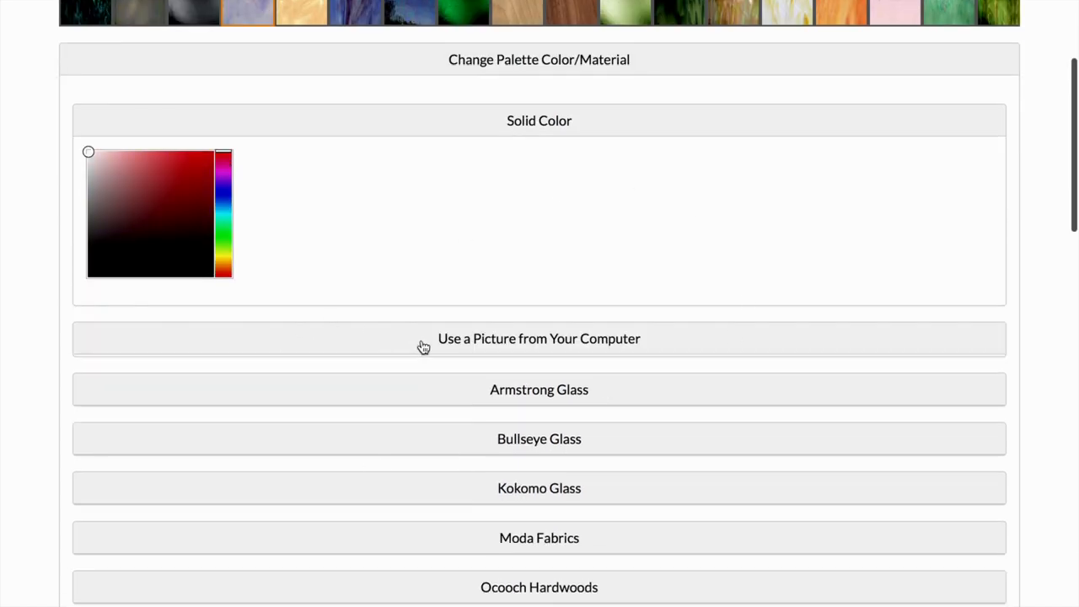
Expand the Use a Picture from Your Computer option and scroll through the material chooser
left_click(539, 337)
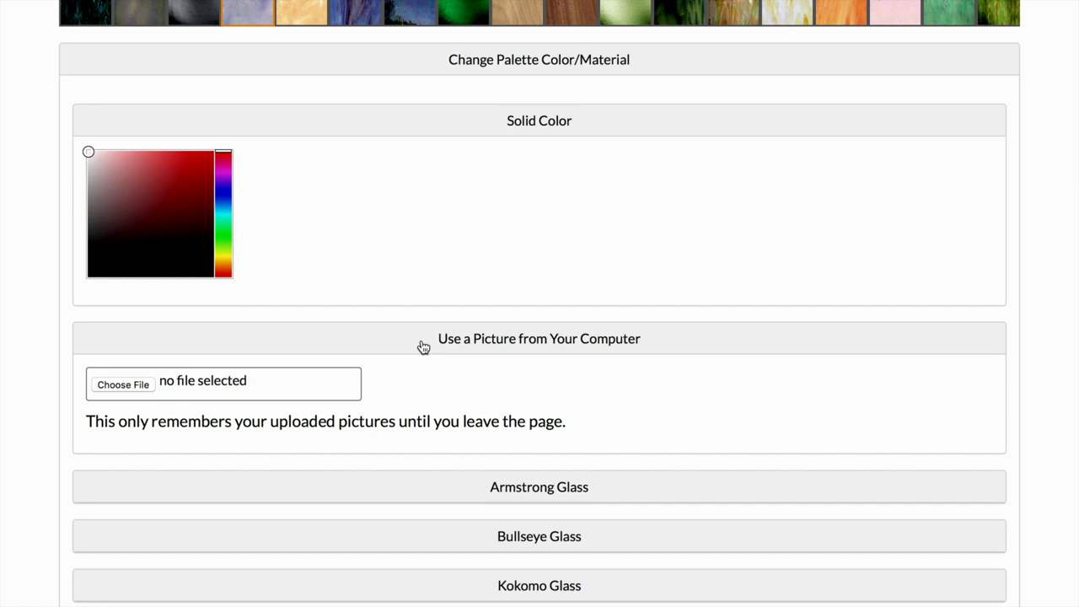
scroll("down", 3)
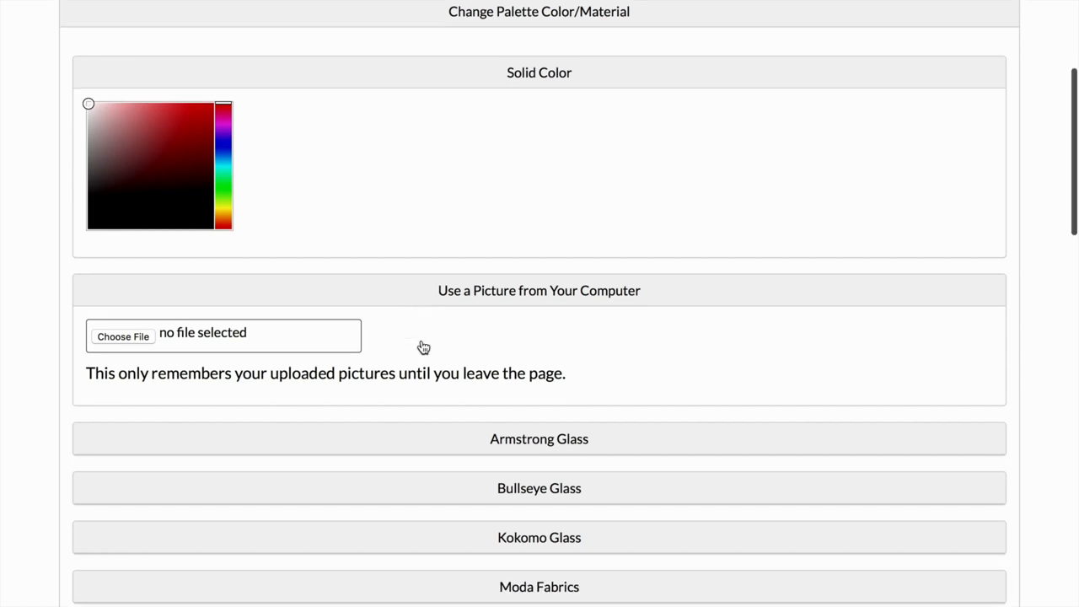
scroll("down", 3)
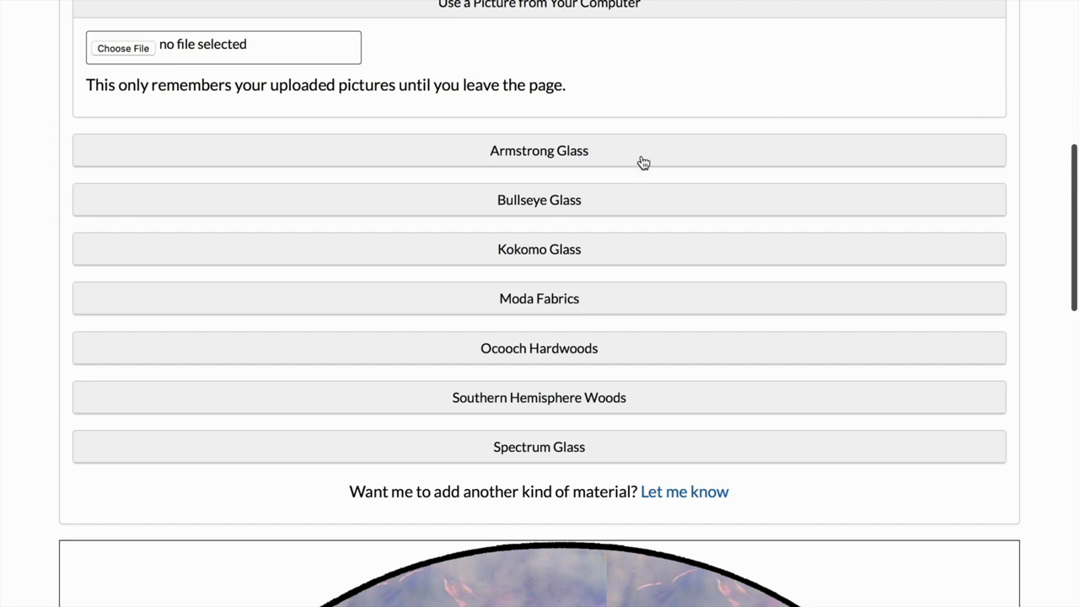
mouse_move(485, 158)
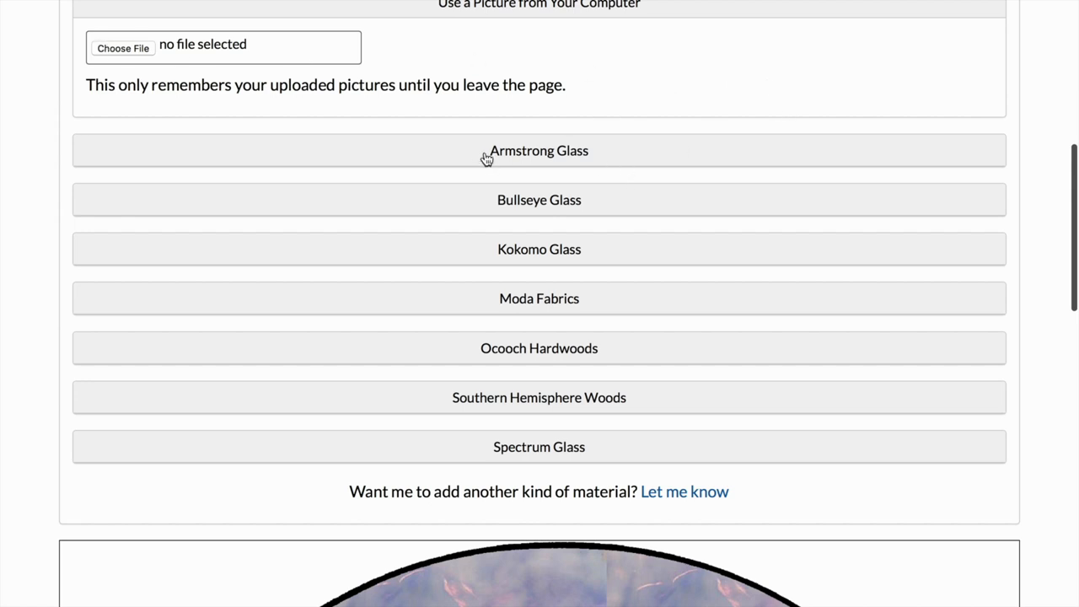
left_click(539, 150)
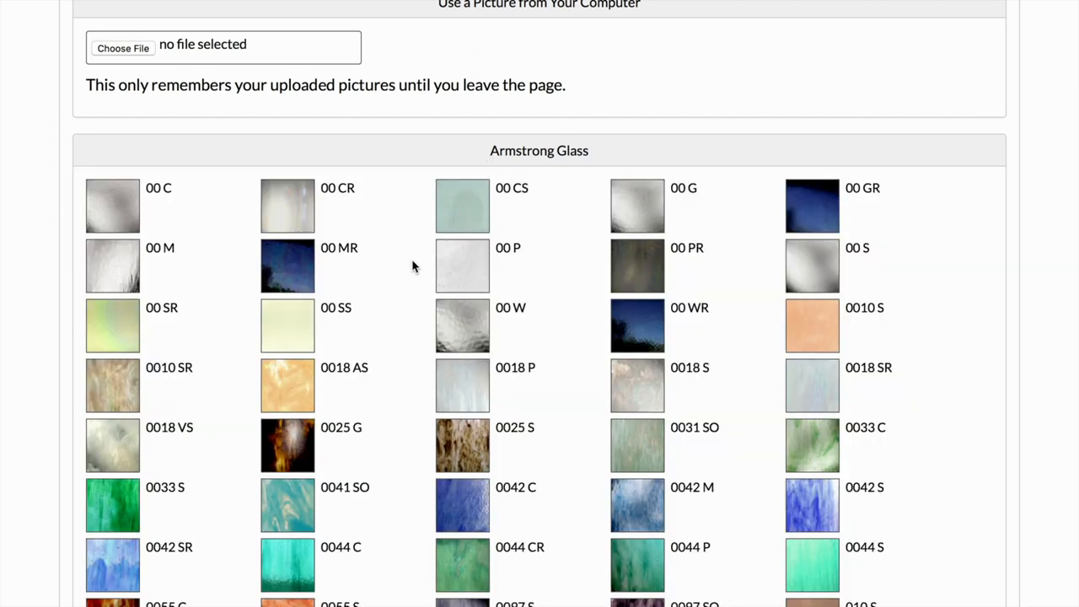
scroll("down", 3)
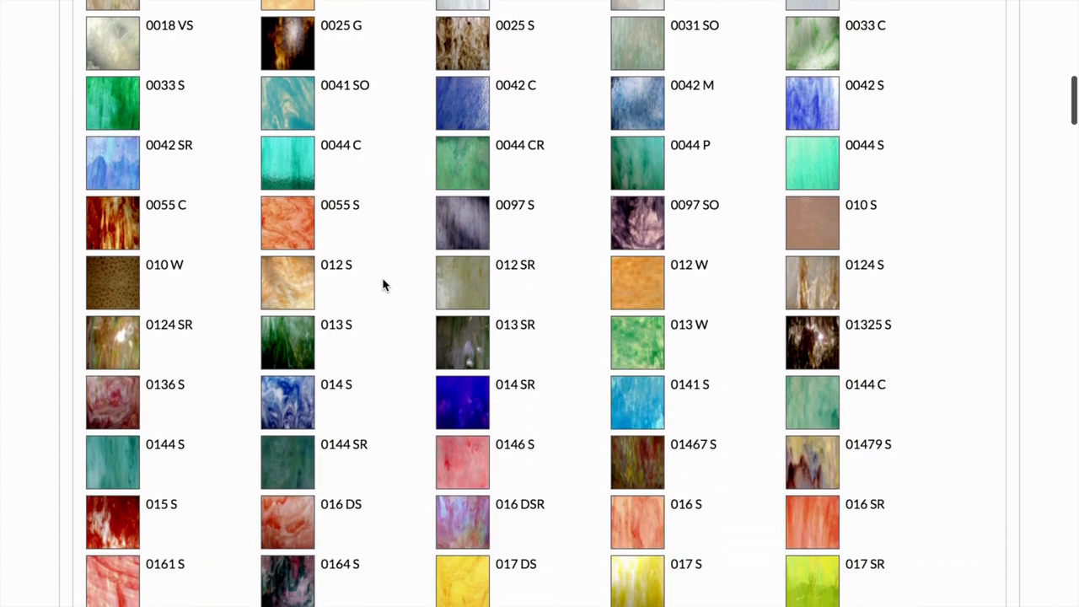
scroll("down", 3)
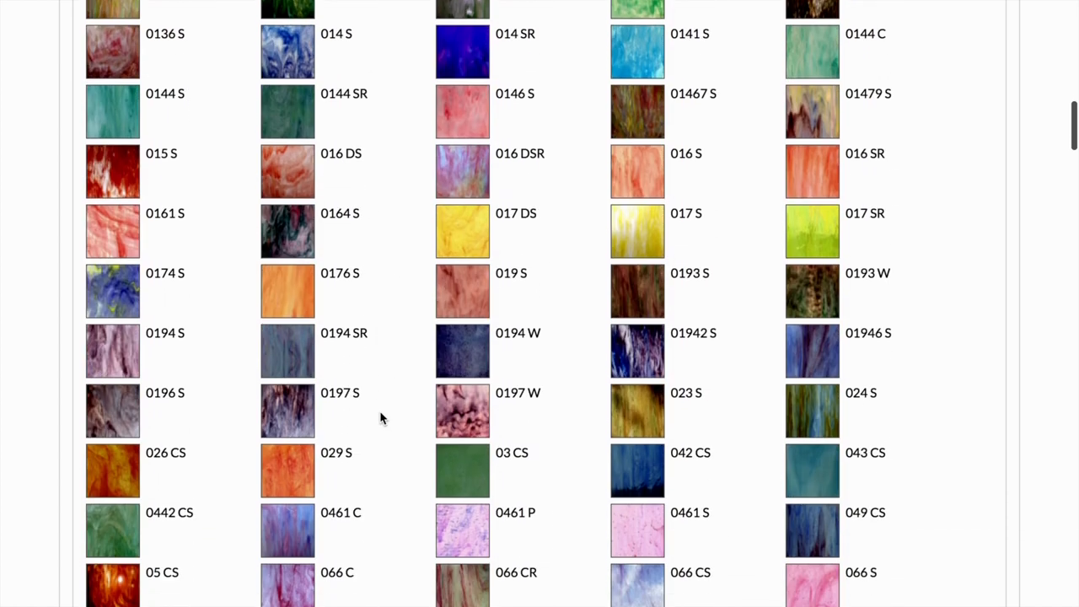
scroll("down", 3)
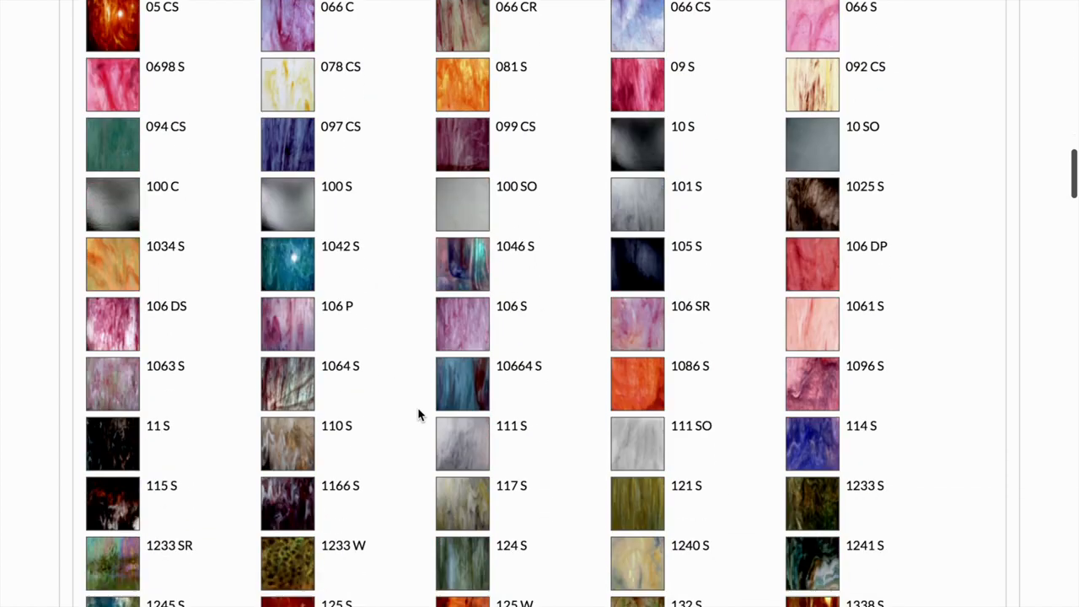
scroll("down", 3)
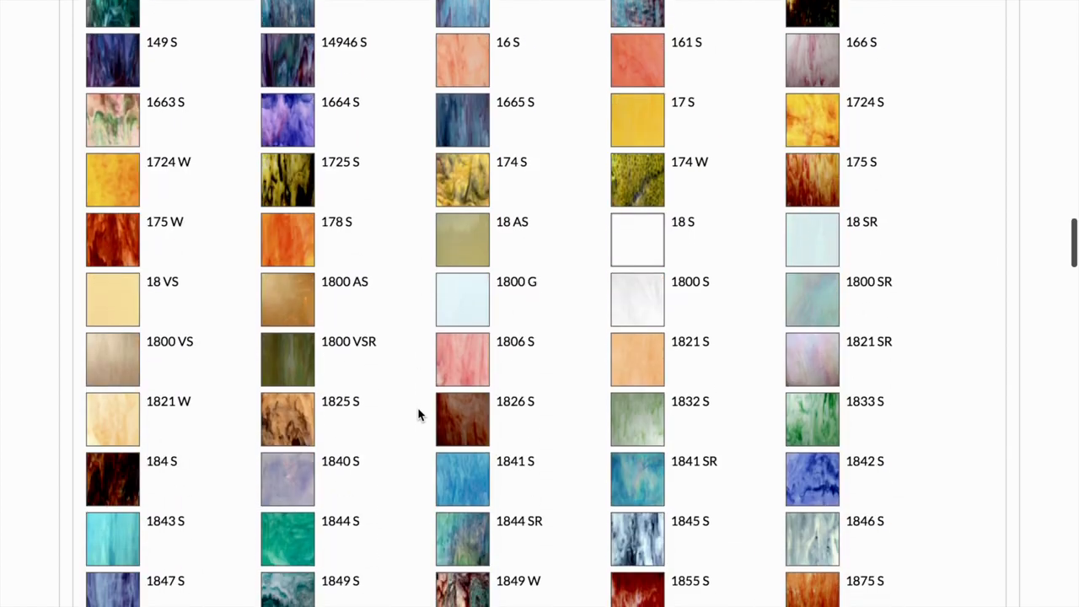
scroll("down", 3)
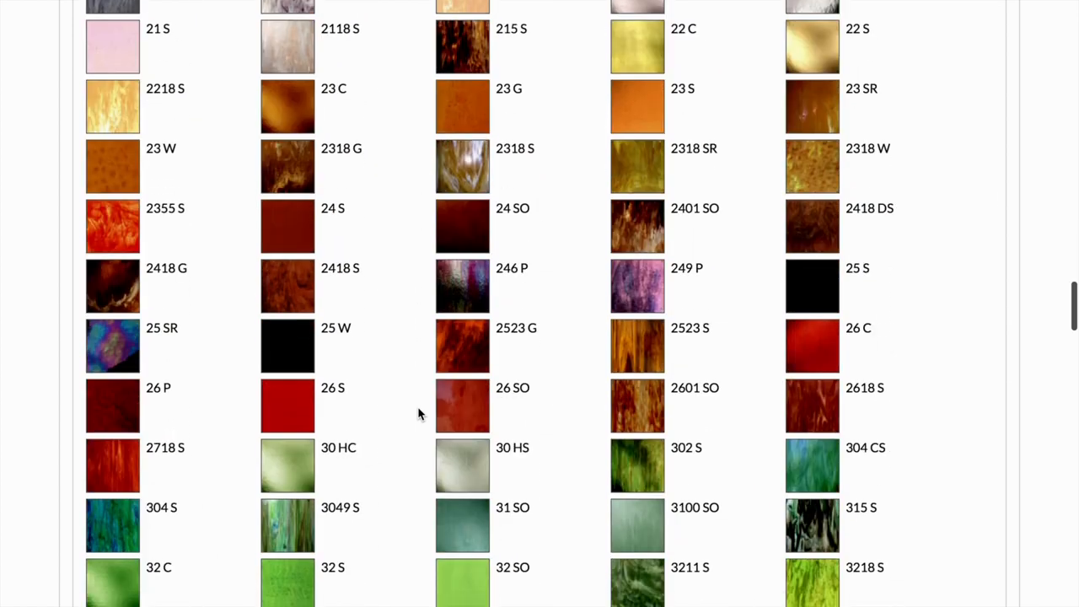
scroll("down", 3)
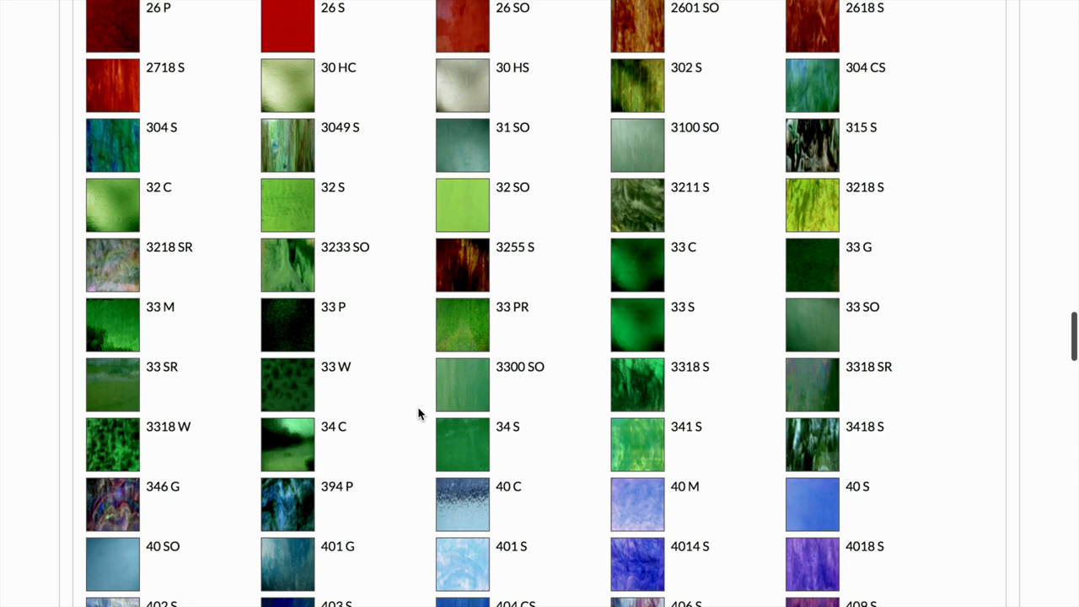
scroll("down", 3)
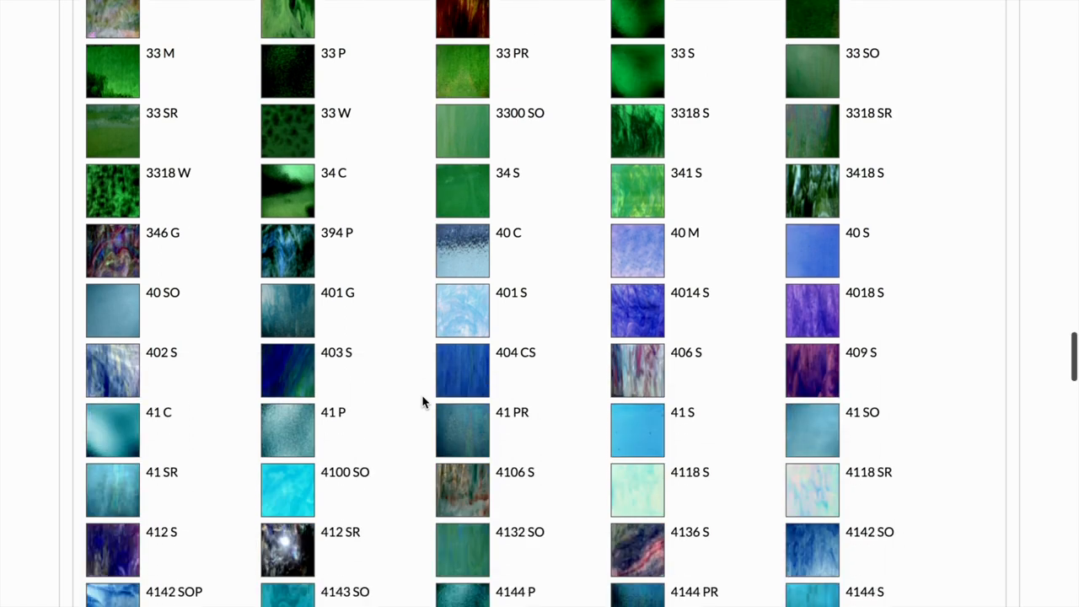
scroll("down", 3)
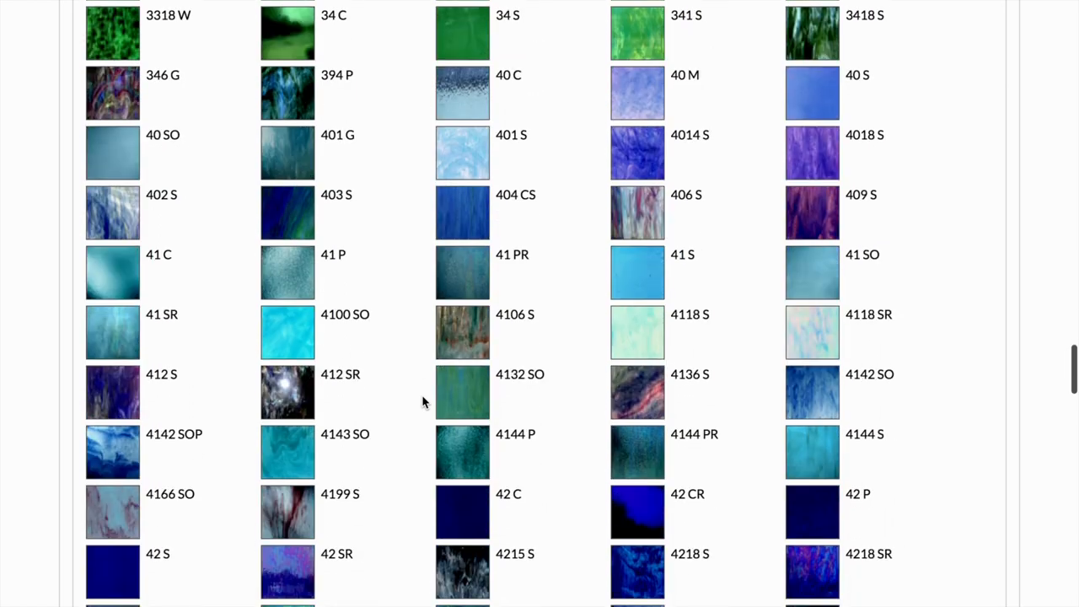
scroll("down", 3)
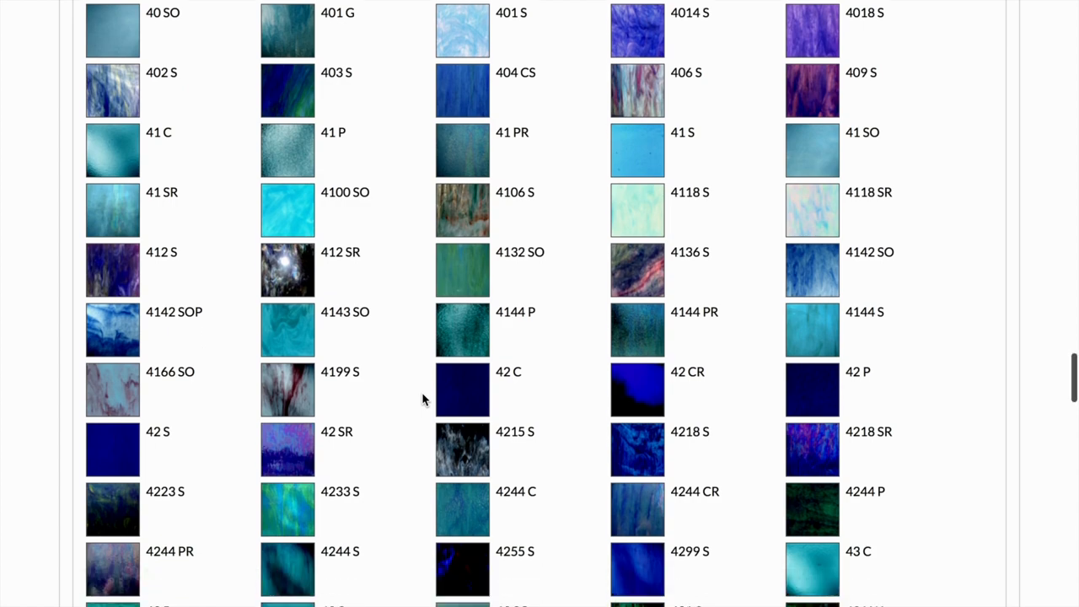
scroll("down", 3)
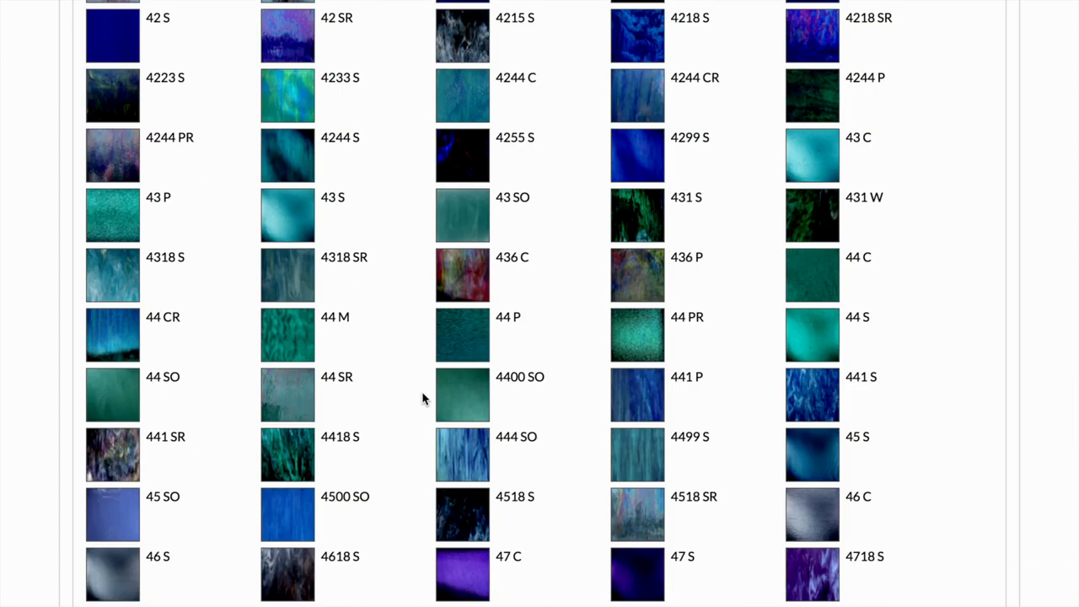
scroll("down", 3)
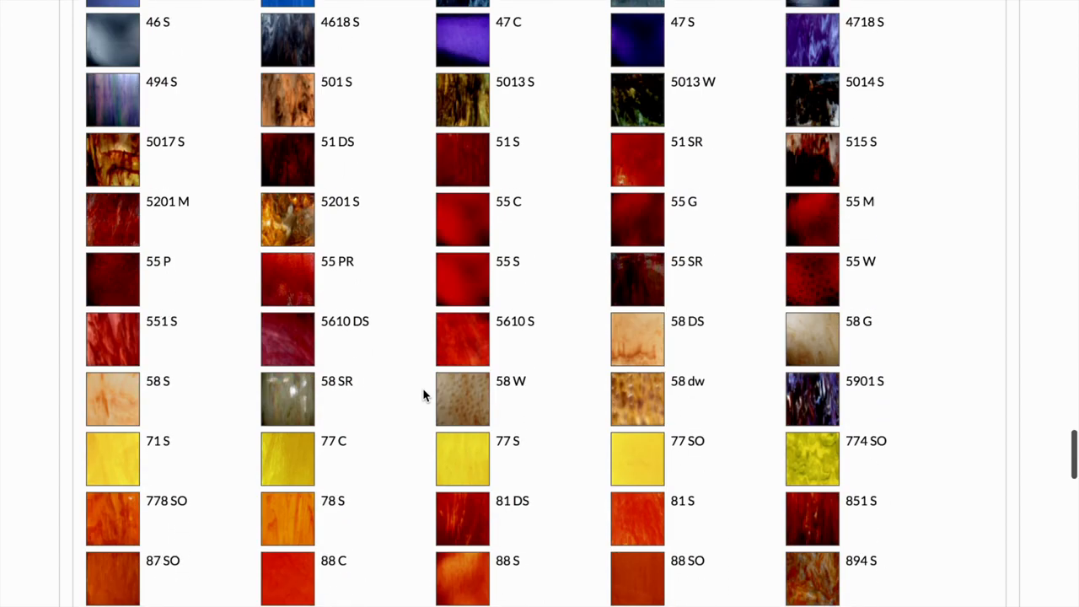
scroll("down", 3)
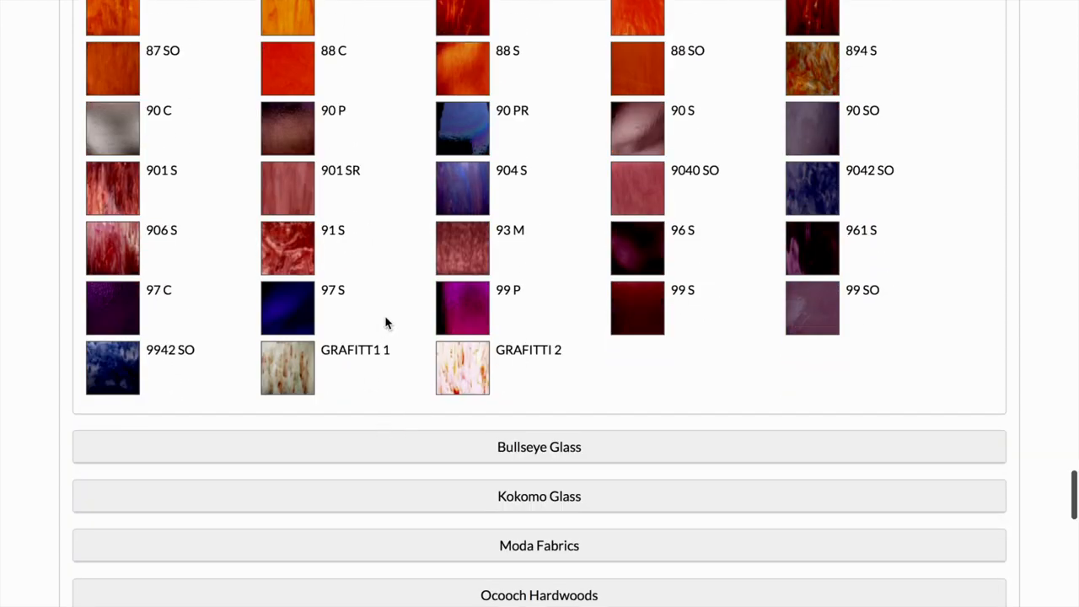
Browse the Bullseye Glass swatches, then expand Kokomo Glass and scroll to its last entry
scroll("down", 3)
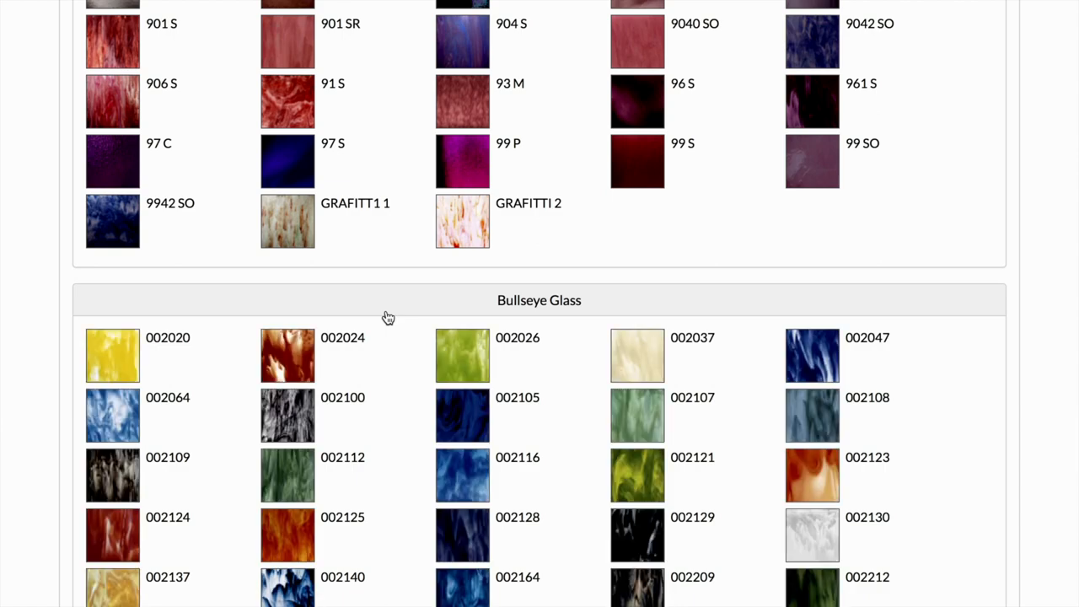
scroll("down", 3)
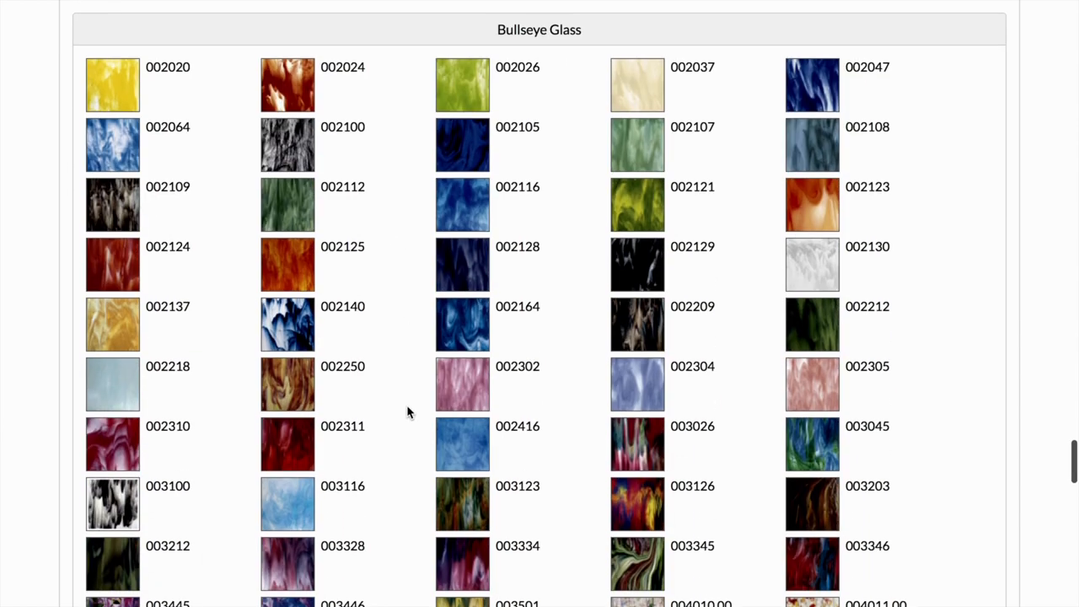
scroll("down", 3)
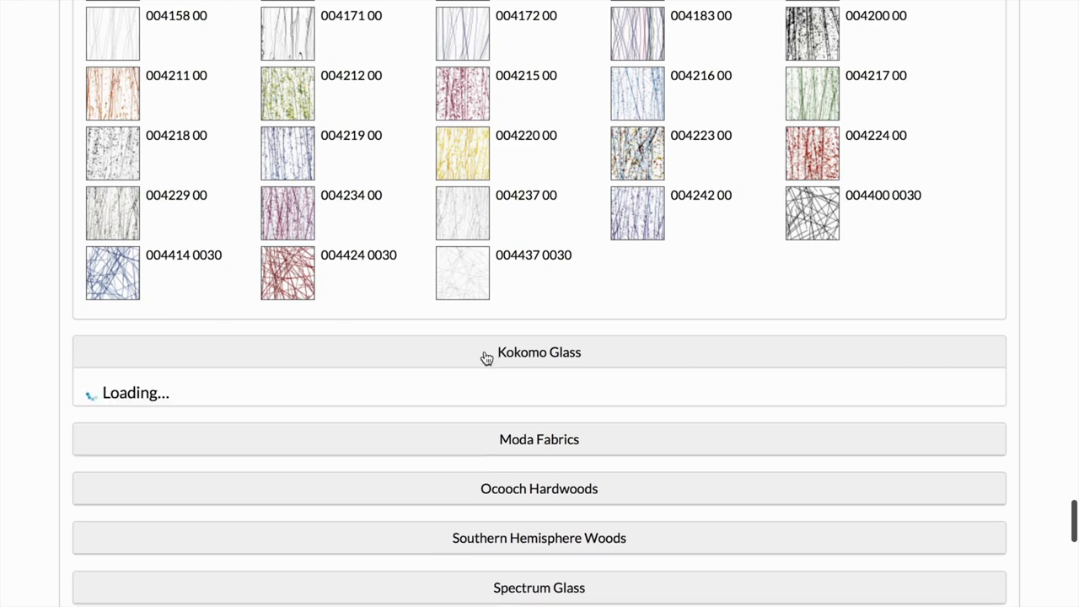
left_click(540, 352)
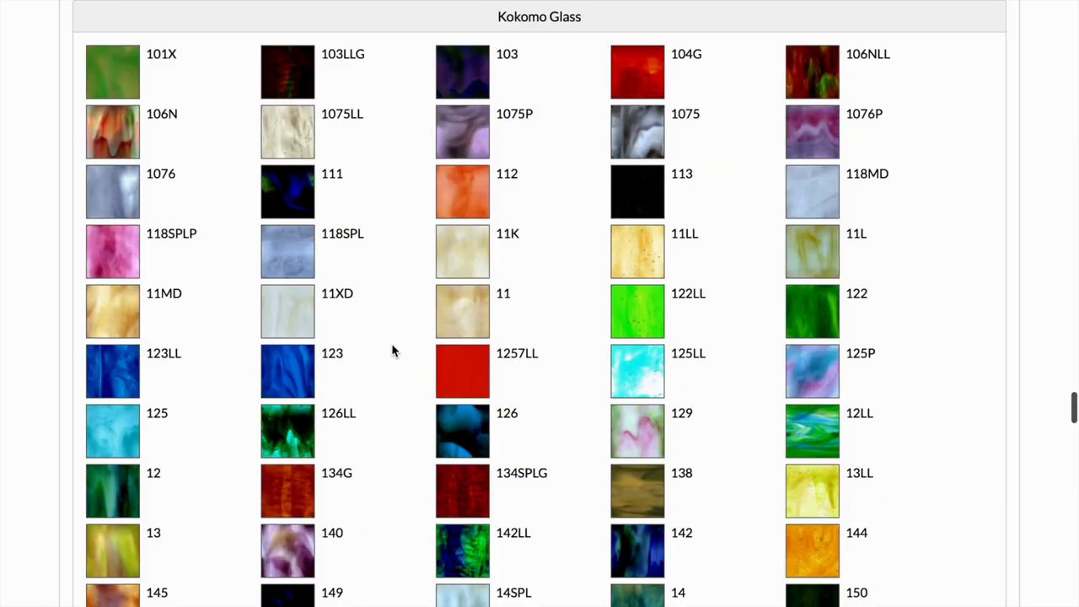
scroll("down", 3)
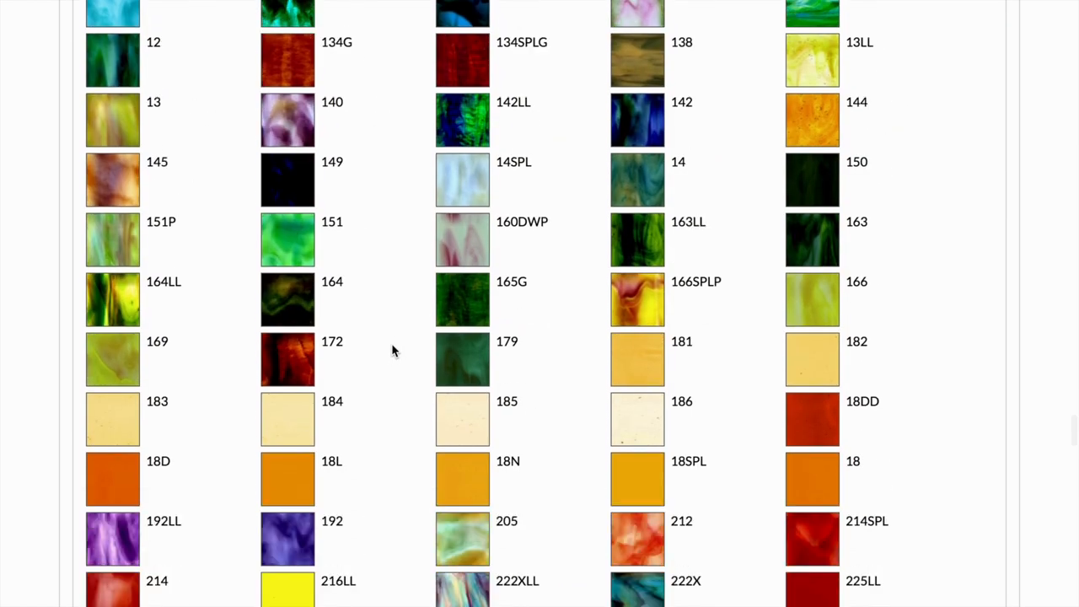
scroll("down", 3)
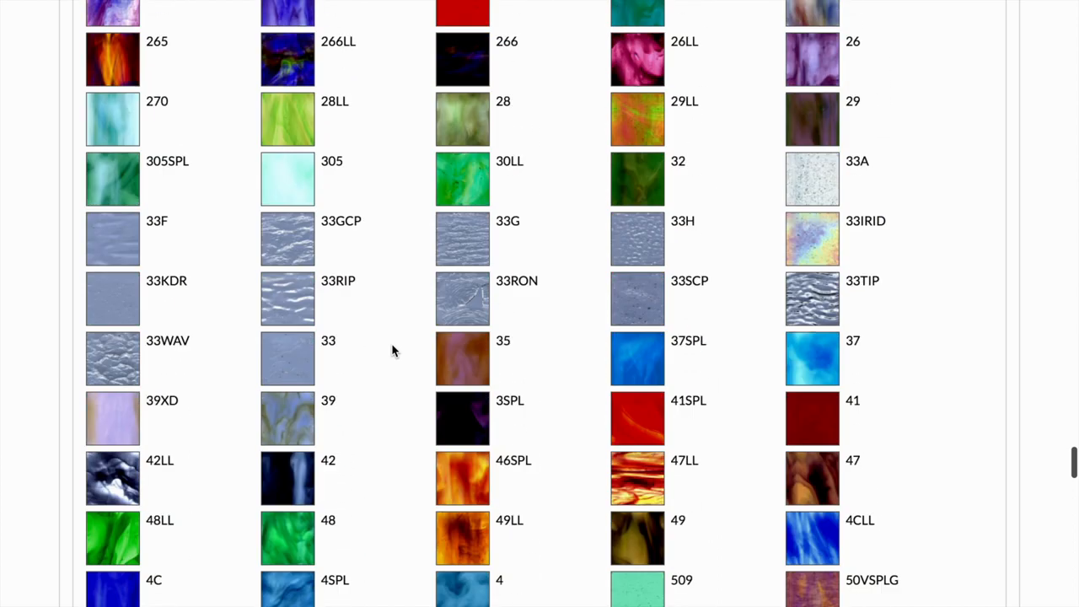
scroll("down", 3)
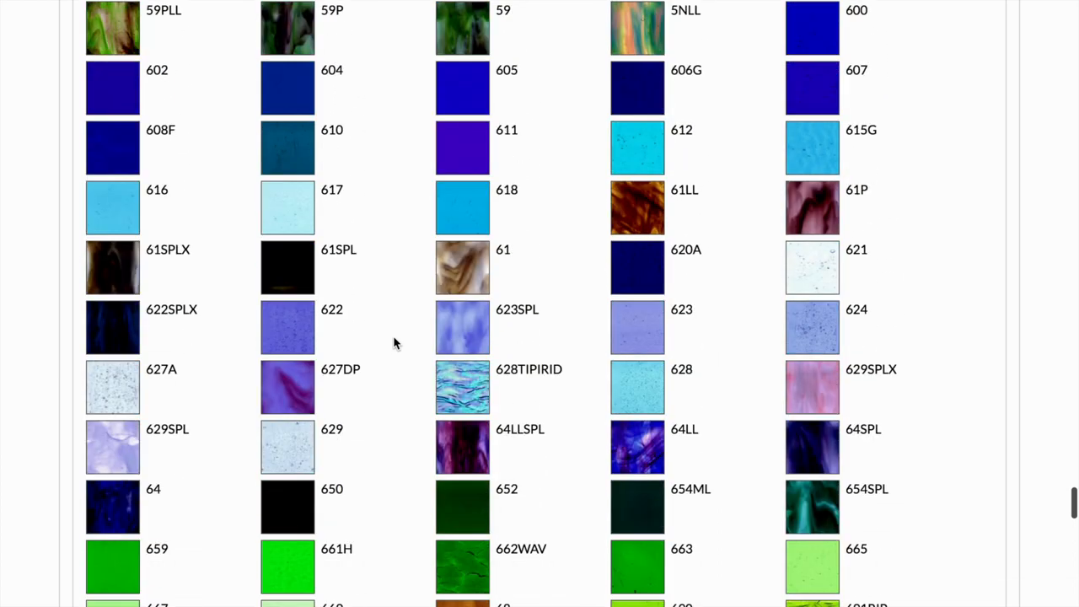
scroll("down", 3)
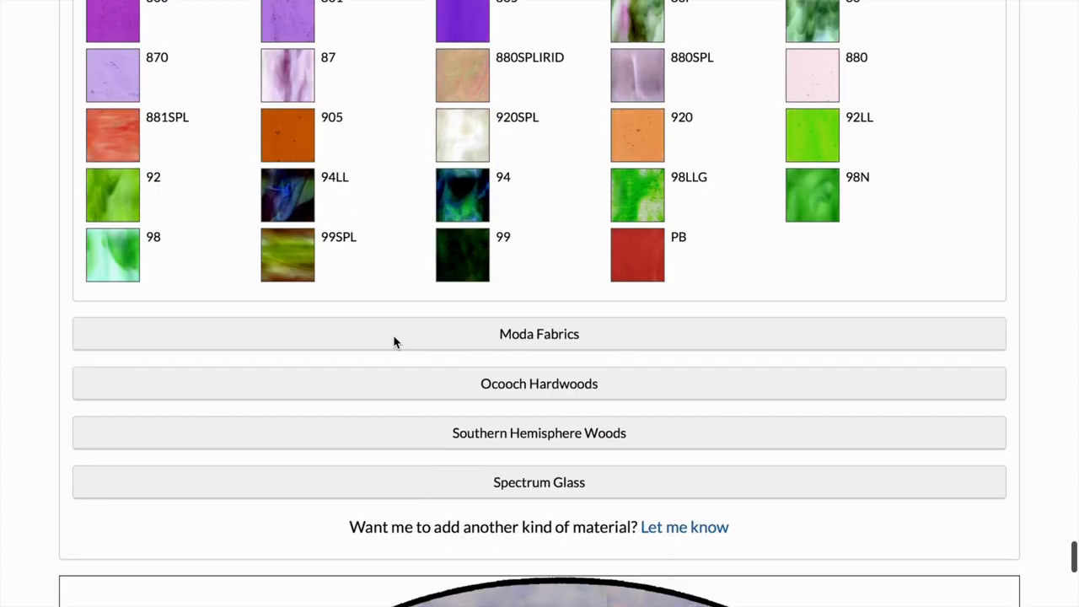
Browse the Moda Fabrics and Ocooch Hardwoods swatch collections
left_click(539, 334)
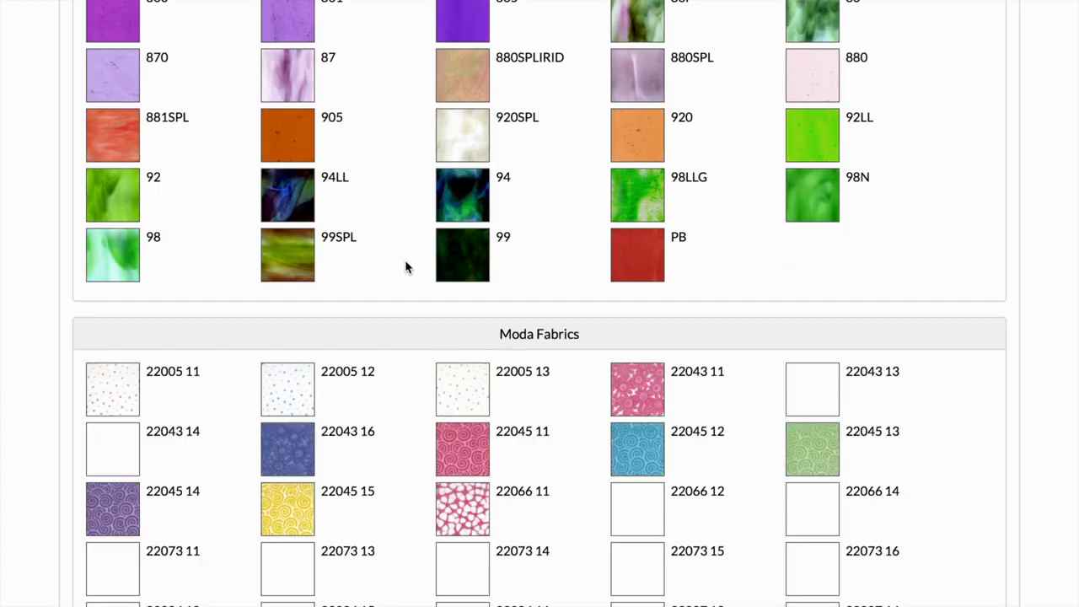
scroll("down", 3)
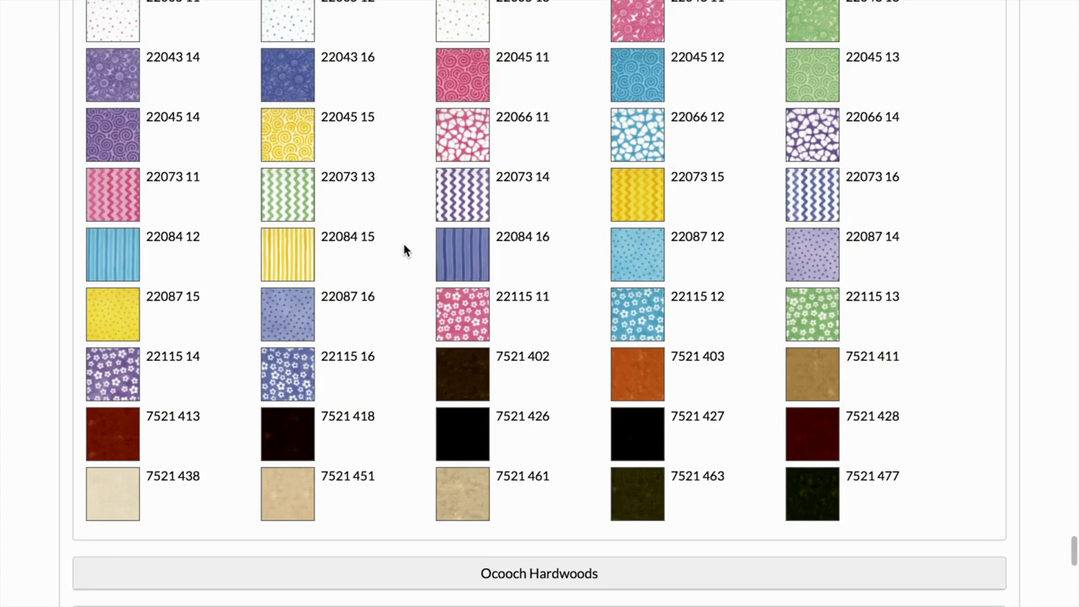
scroll("down", 3)
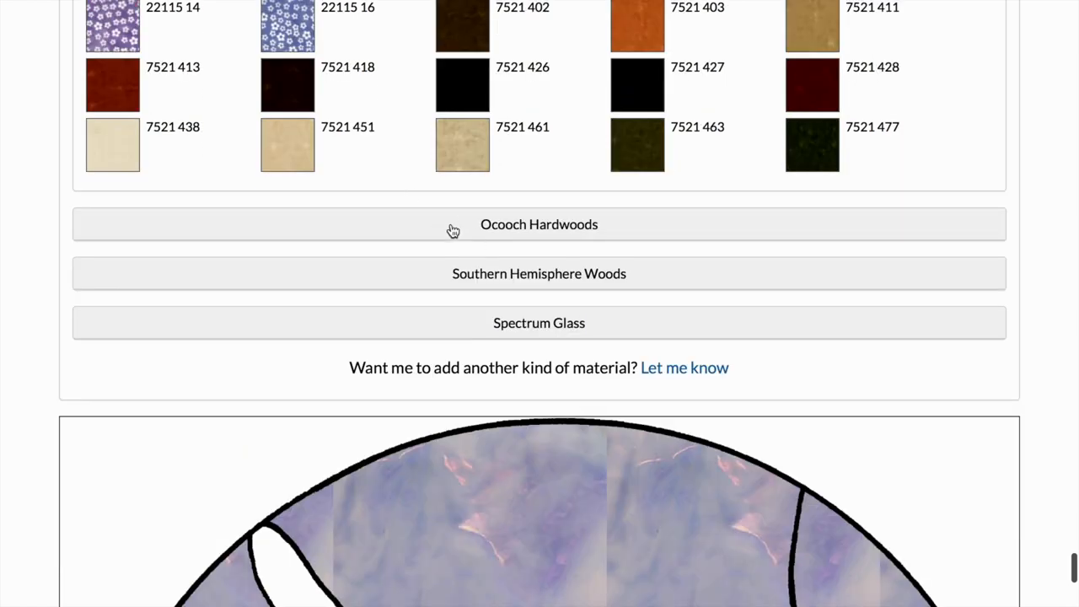
left_click(540, 224)
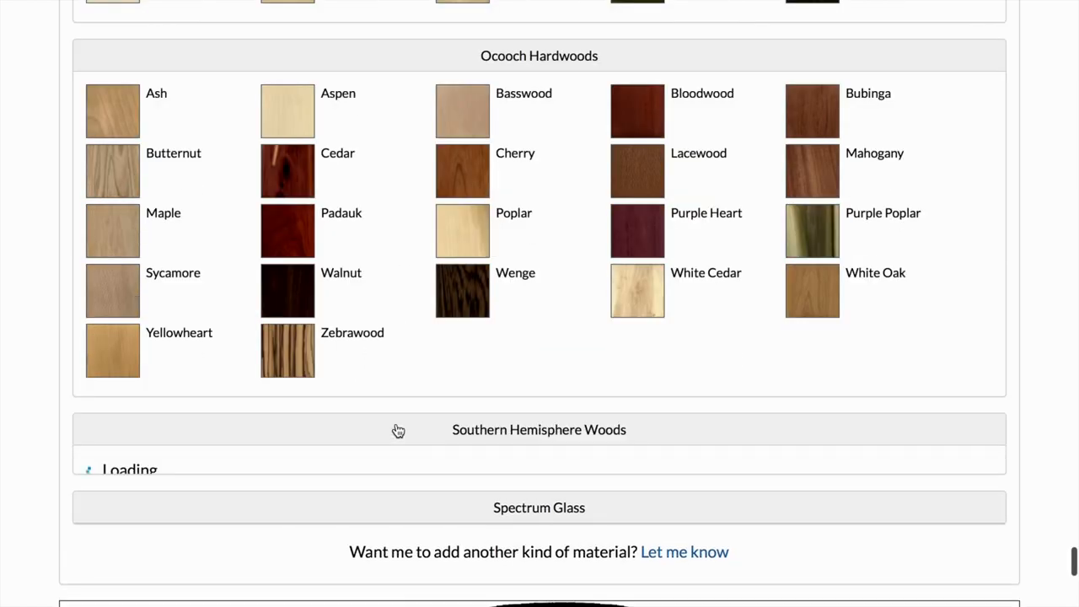
scroll("down", 3)
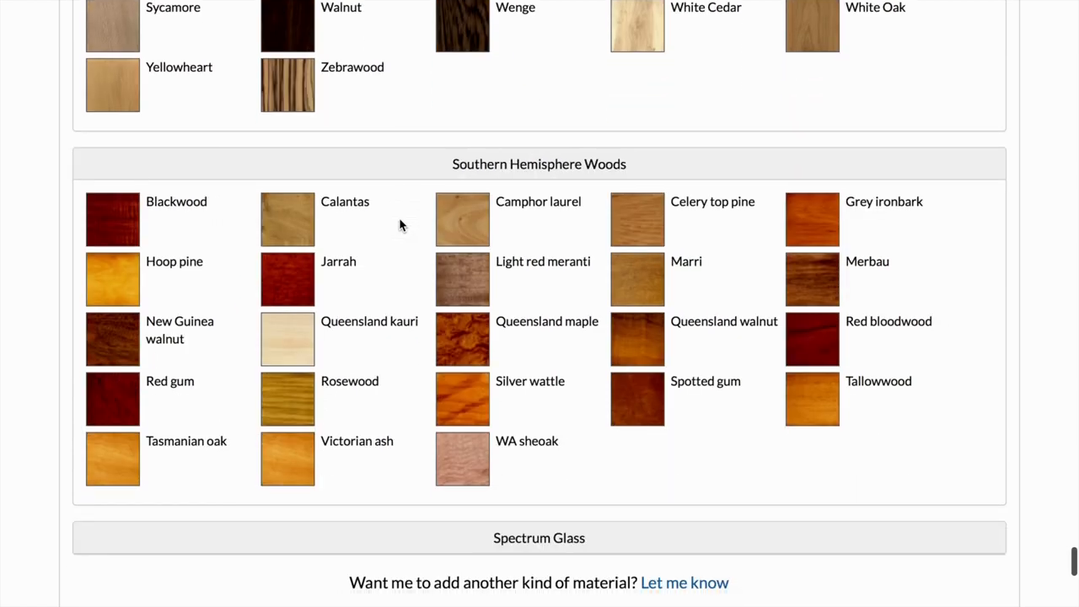
scroll("down", 3)
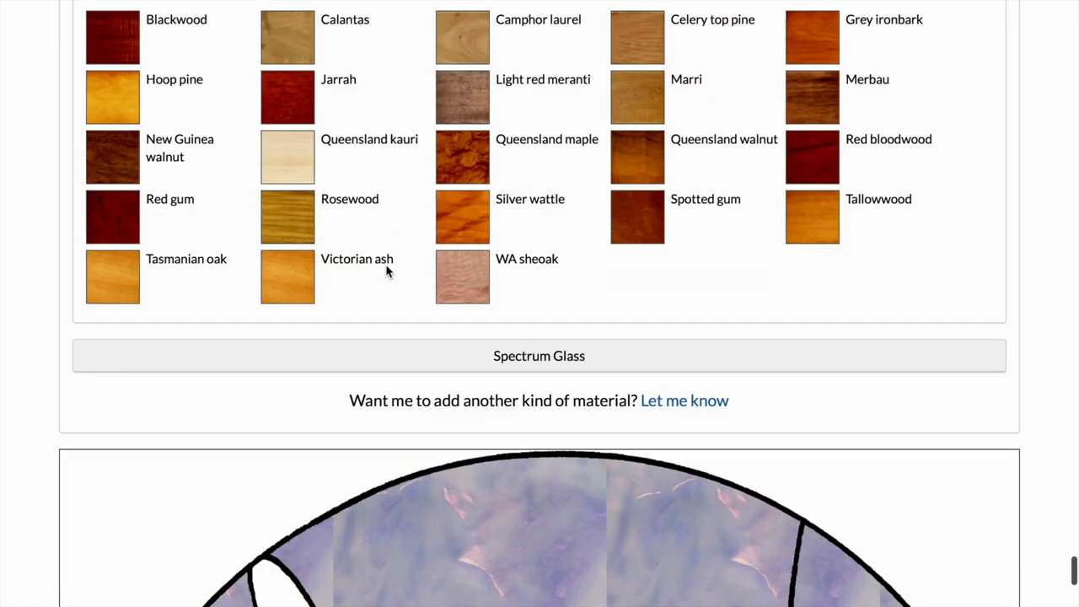
Expand Spectrum Glass and scroll its baroque and wispy swatches toward White sky Blue
left_click(539, 354)
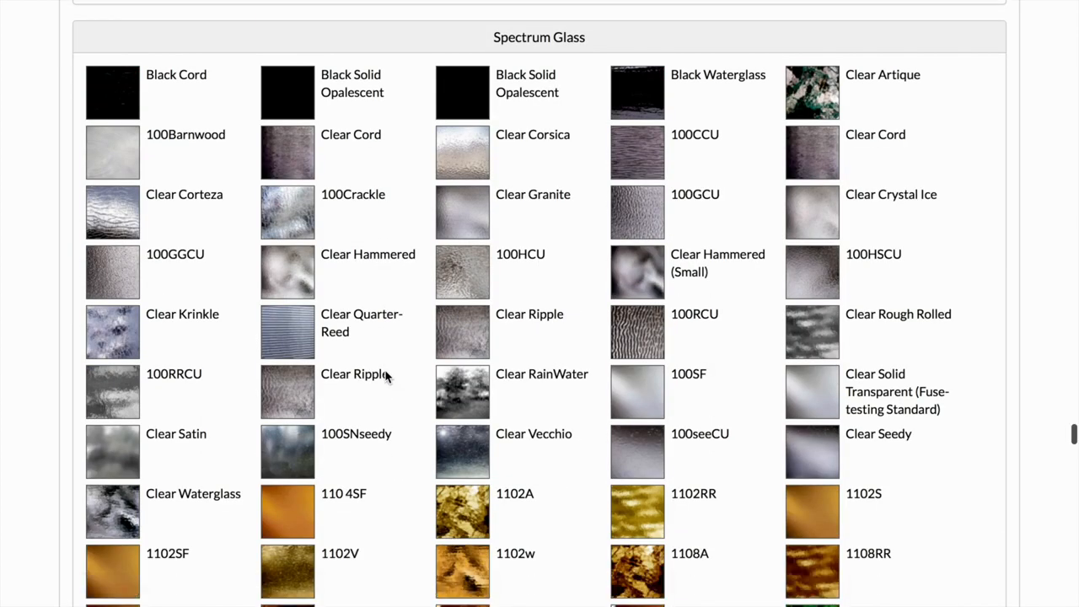
scroll("down", 3)
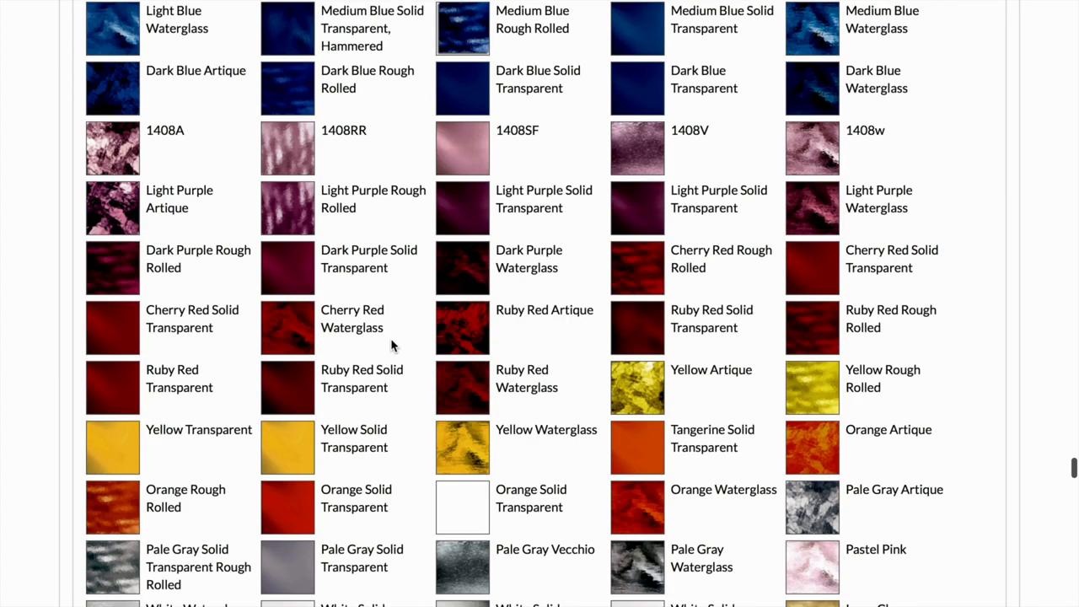
scroll("down", 3)
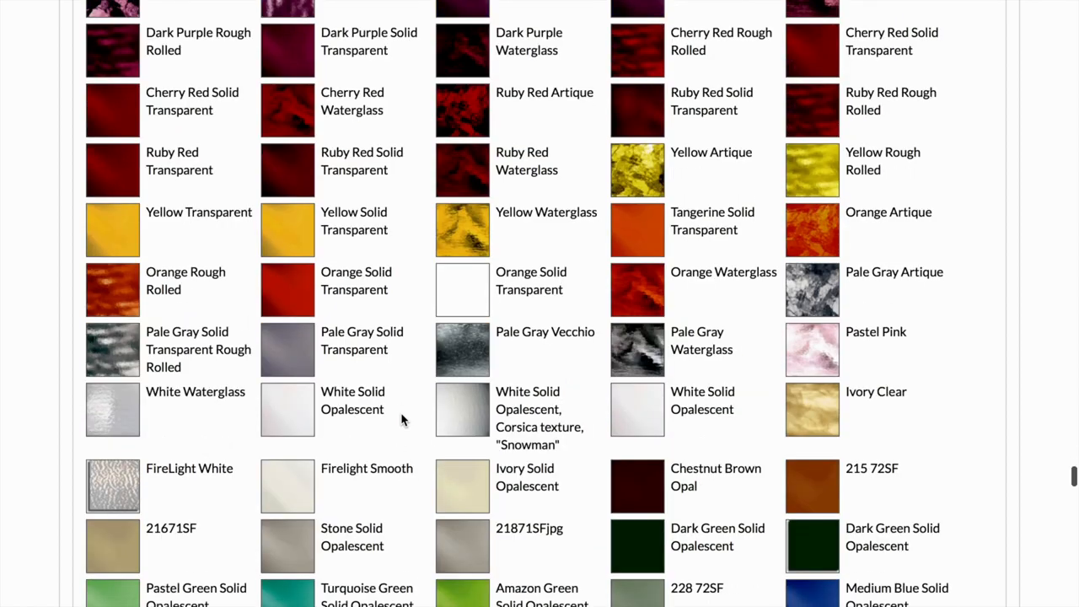
scroll("down", 3)
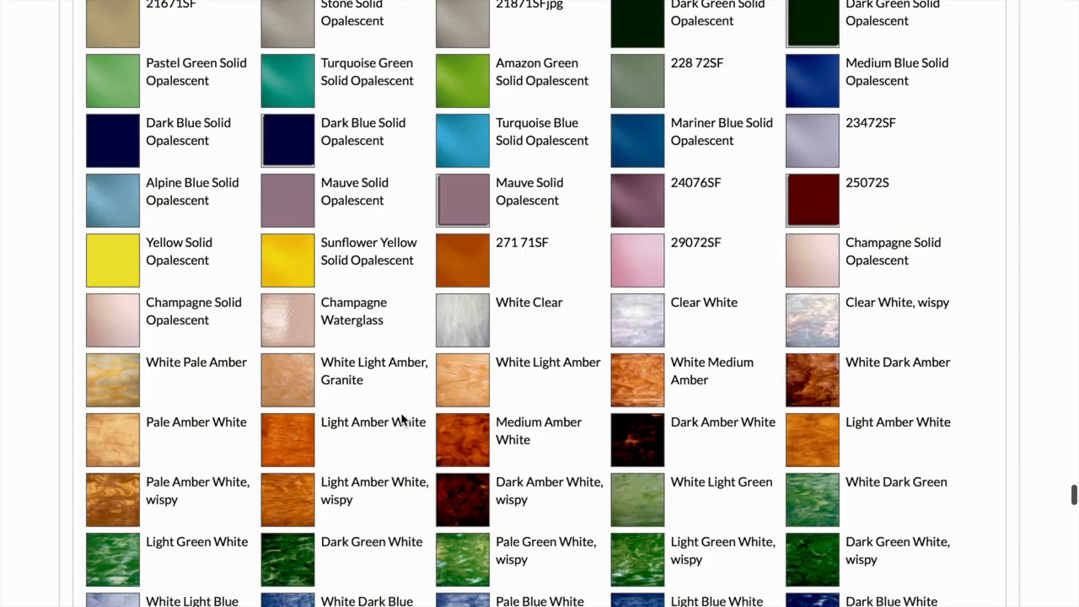
scroll("down", 3)
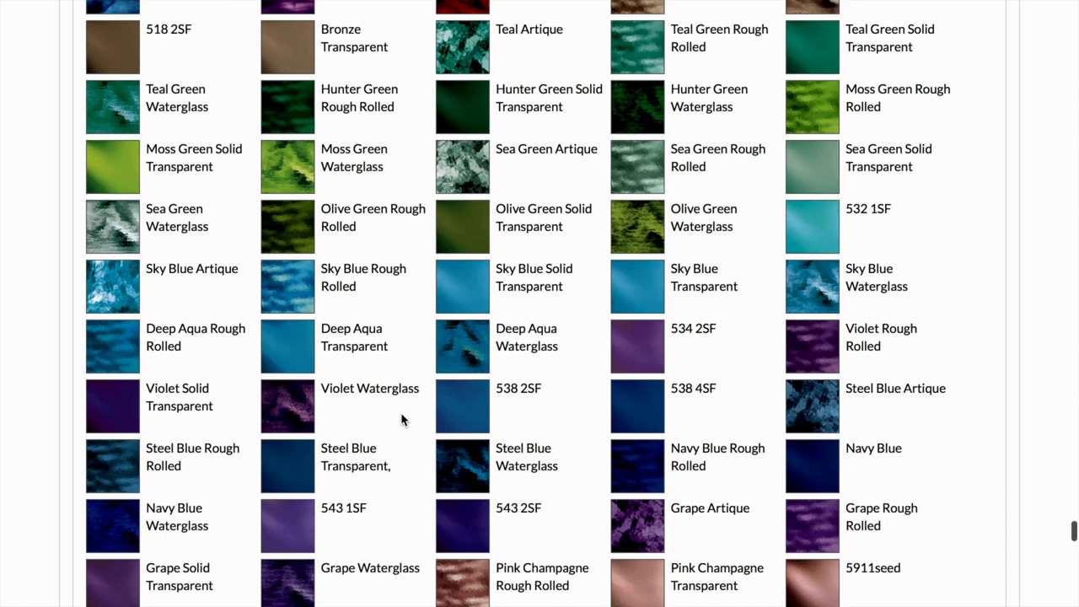
scroll("down", 3)
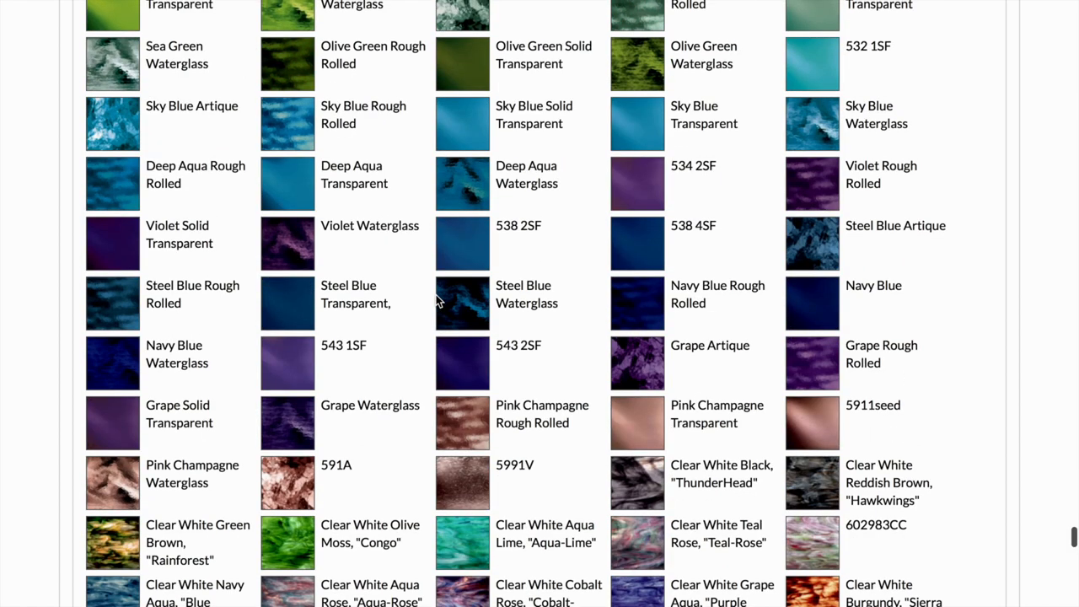
scroll("down", 3)
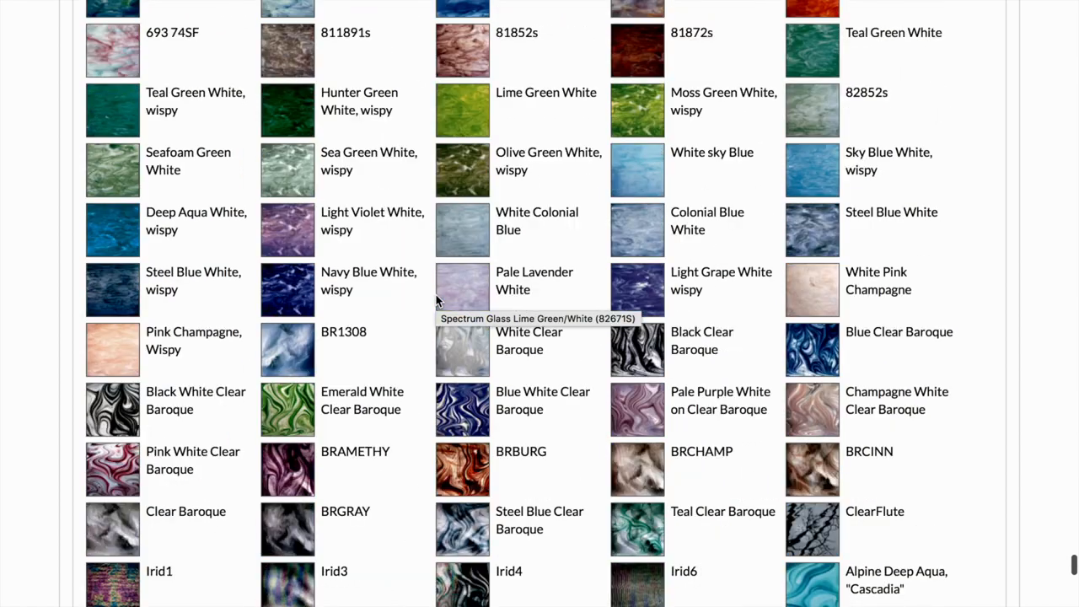
scroll("down", 3)
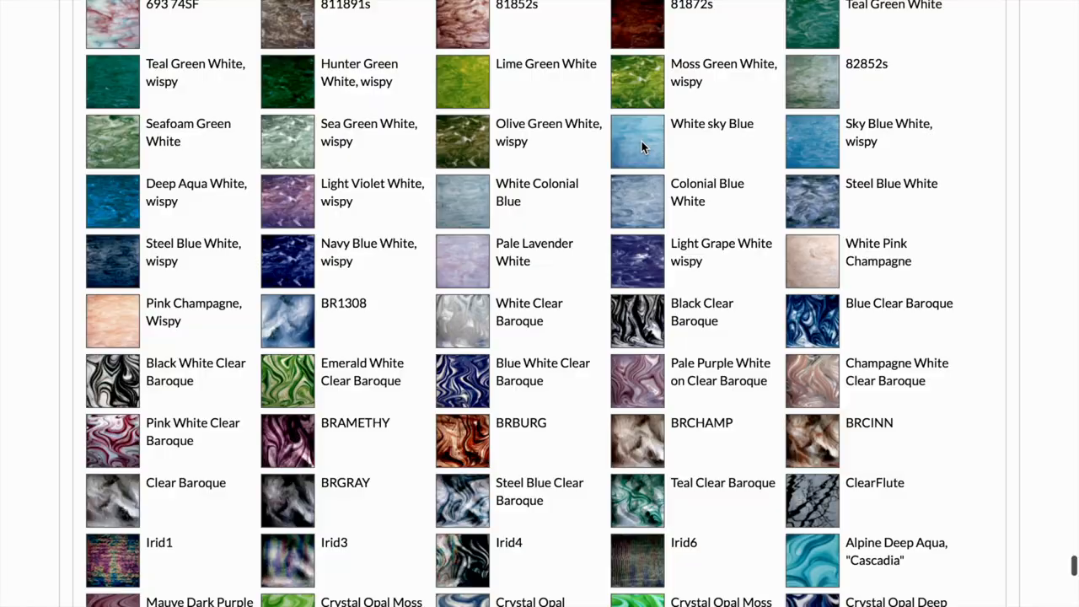
Fill the sky with White sky Blue glass, then load pink Armstrong 0146 S into the palette
left_click(637, 141)
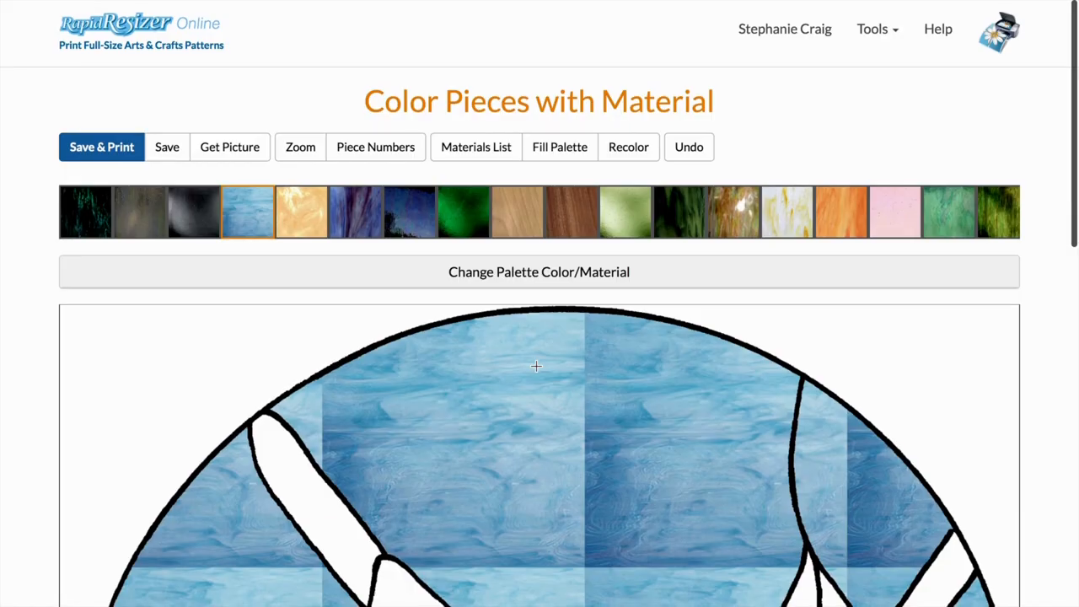
scroll("down", 3)
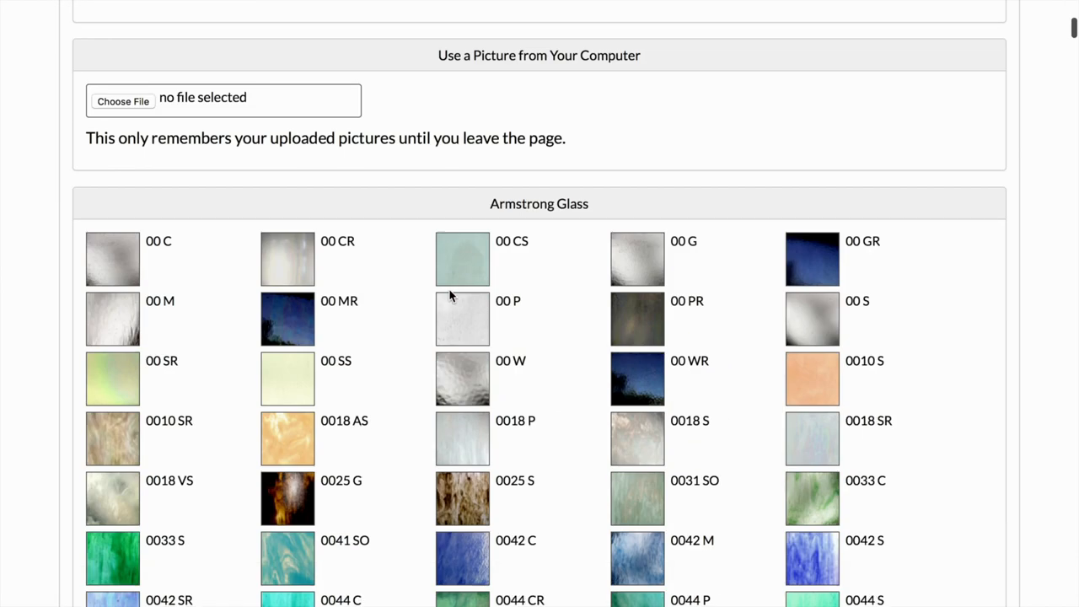
scroll("down", 3)
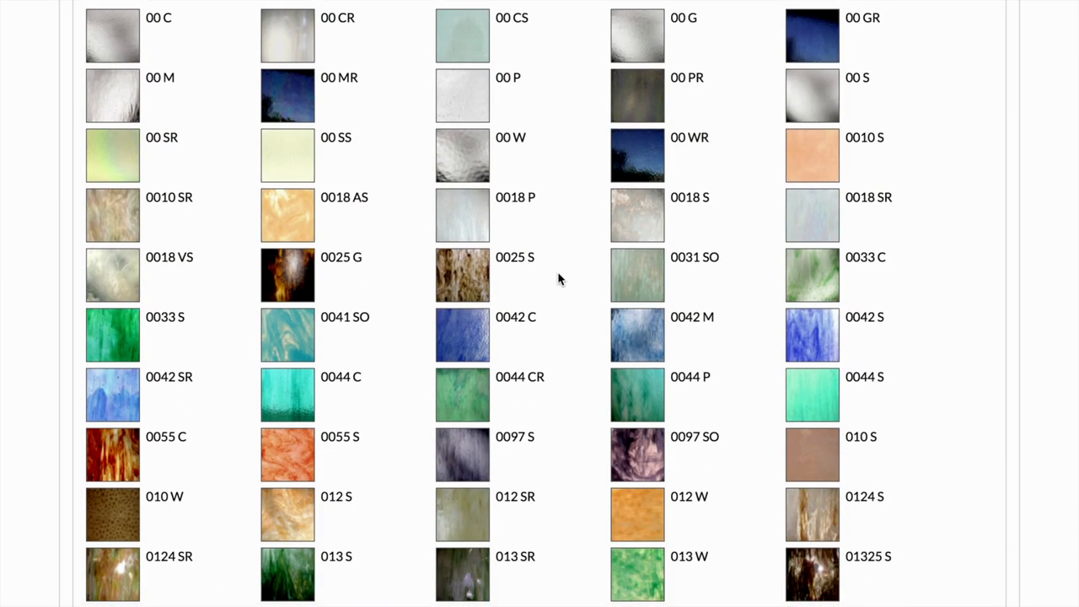
scroll("down", 3)
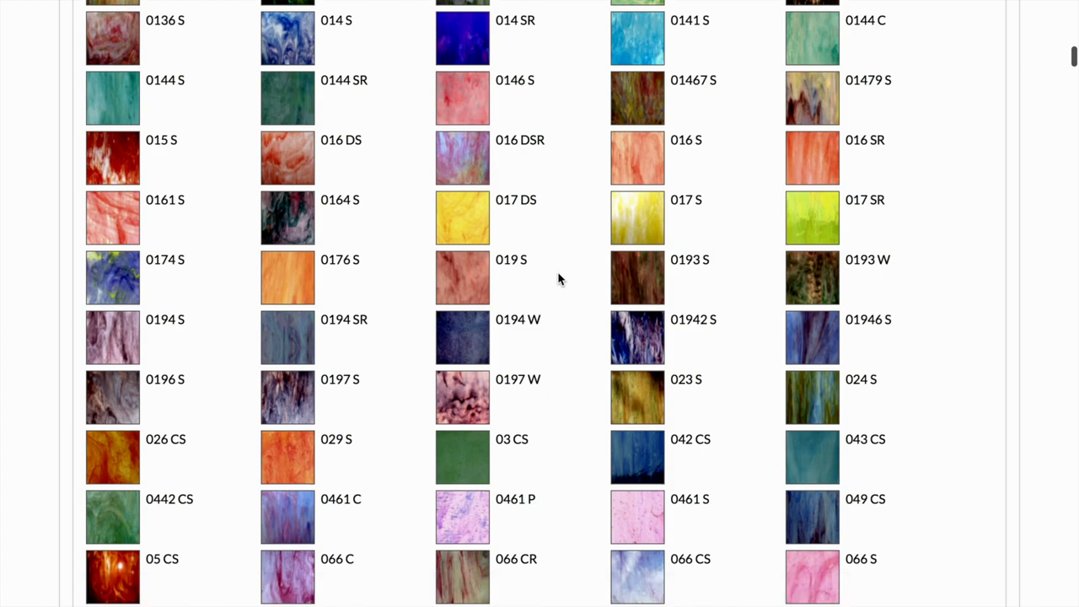
mouse_move(459, 115)
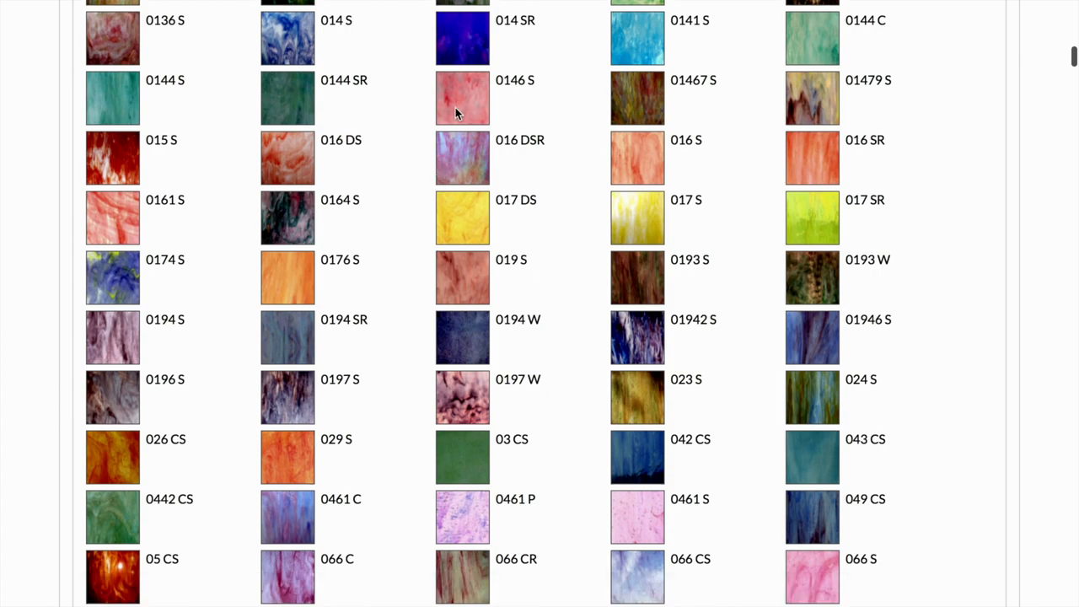
left_click(462, 98)
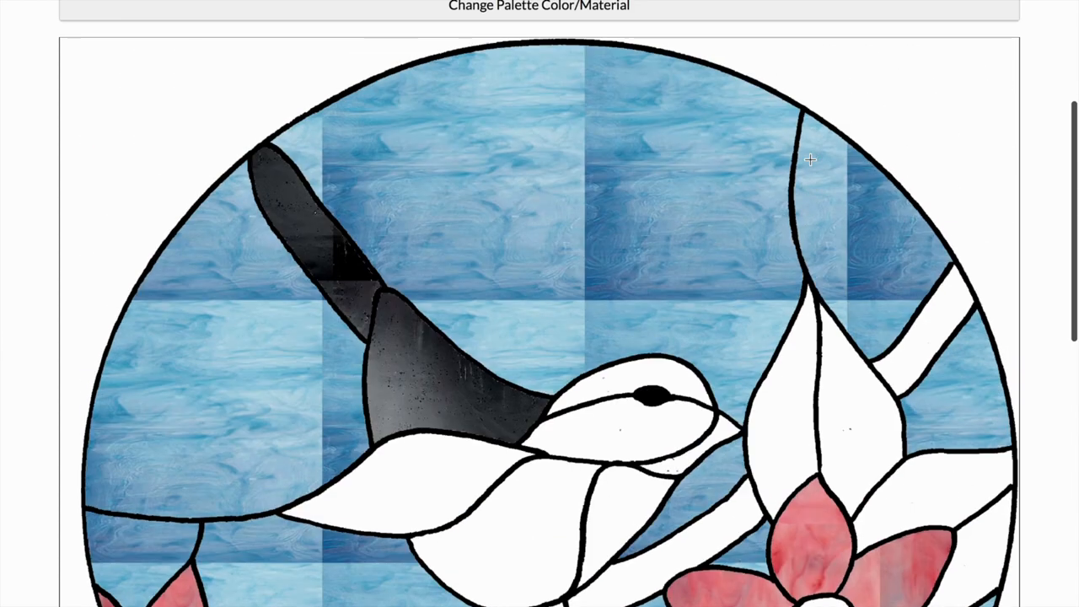
Scroll the pattern while filling flowers pink, leaves green, branch wood-brown and the bird dark
scroll("up", 3)
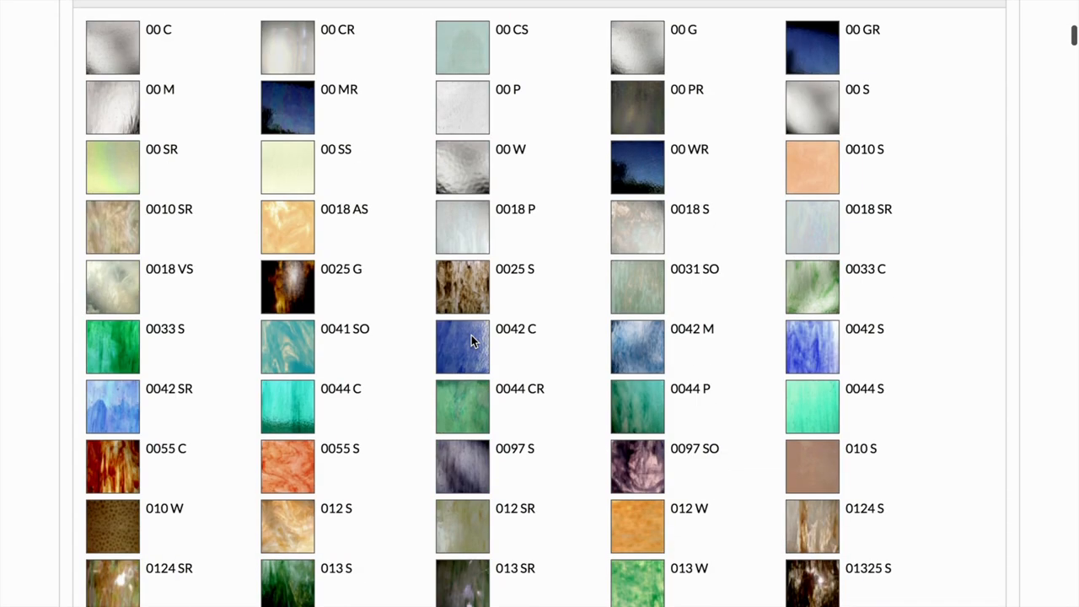
scroll("down", 3)
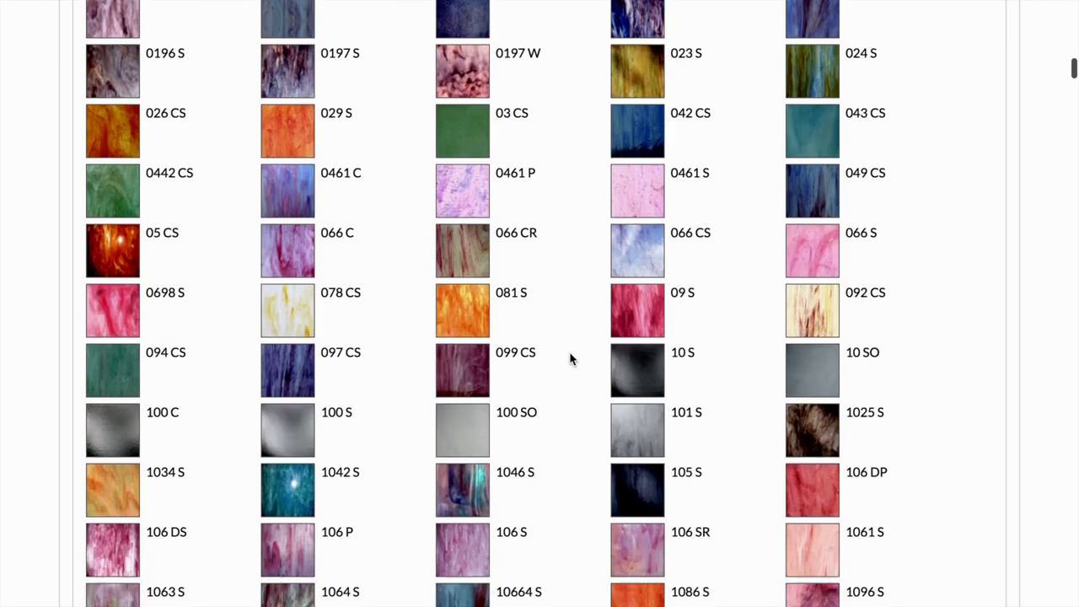
scroll("down", 3)
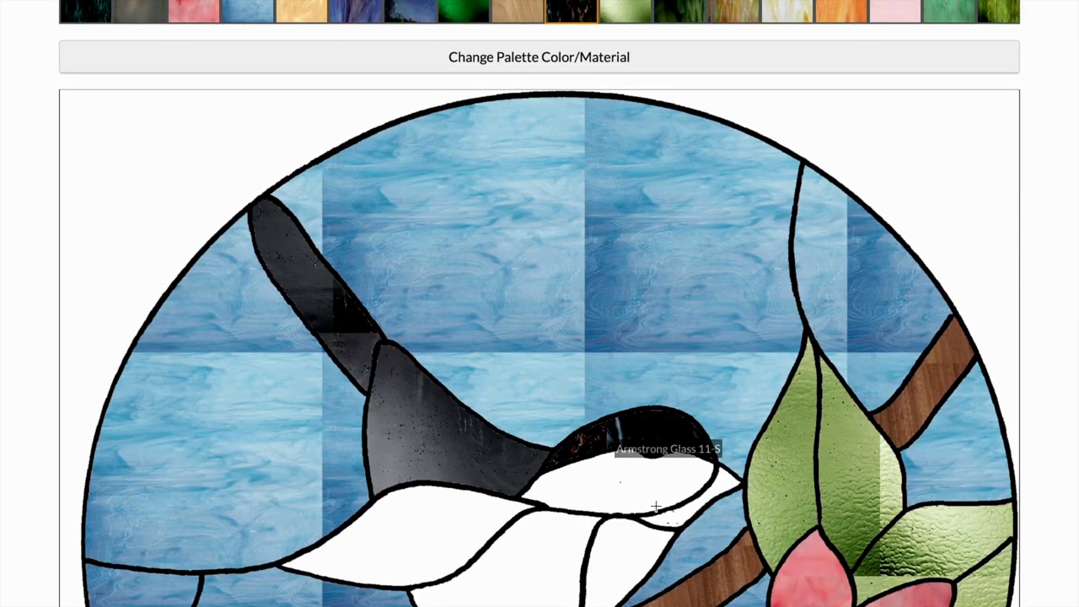
scroll("down", 3)
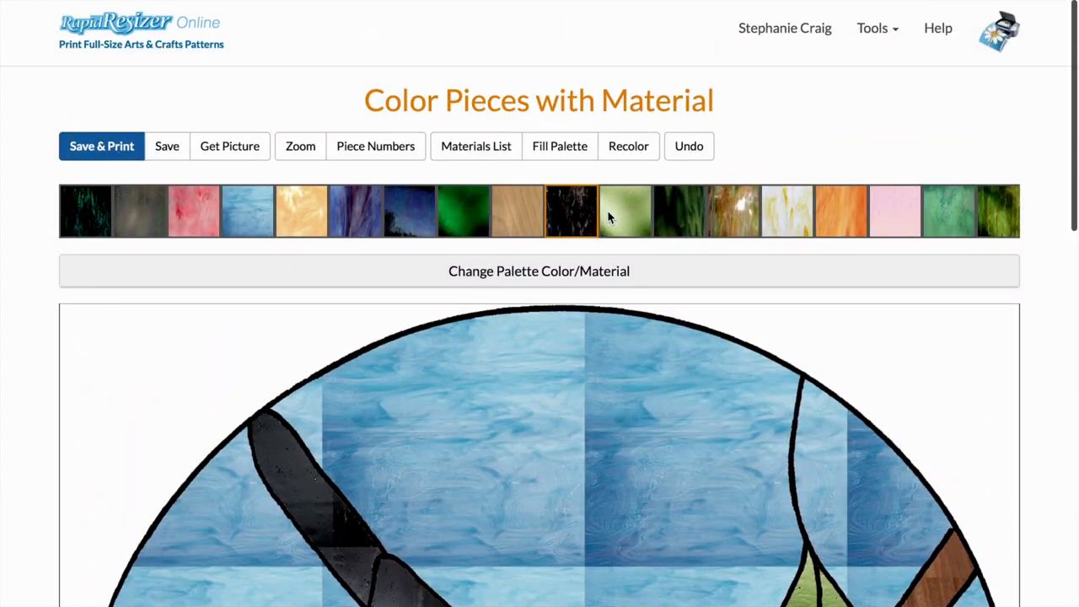
mouse_move(735, 221)
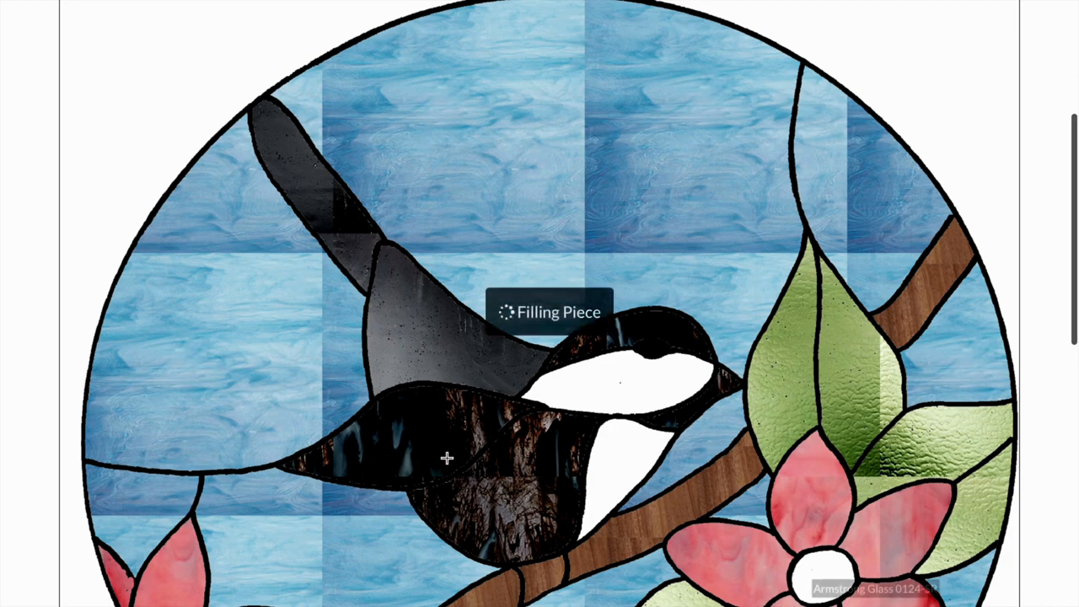
Review the materials list's square-inch amounts for each glass and wood at 7.5 inches wide
scroll("down", 3)
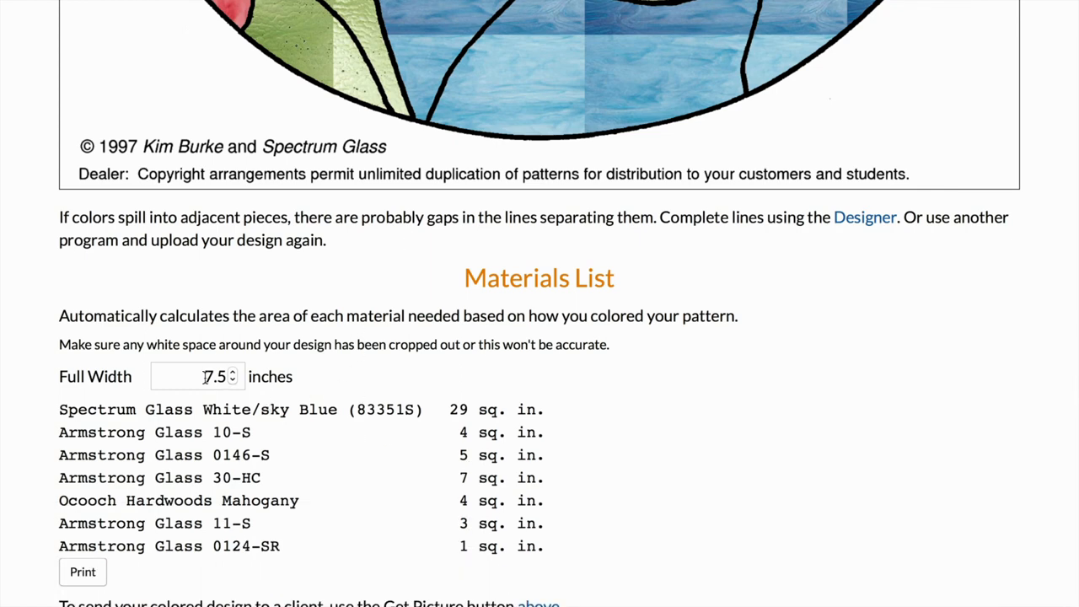
mouse_move(572, 401)
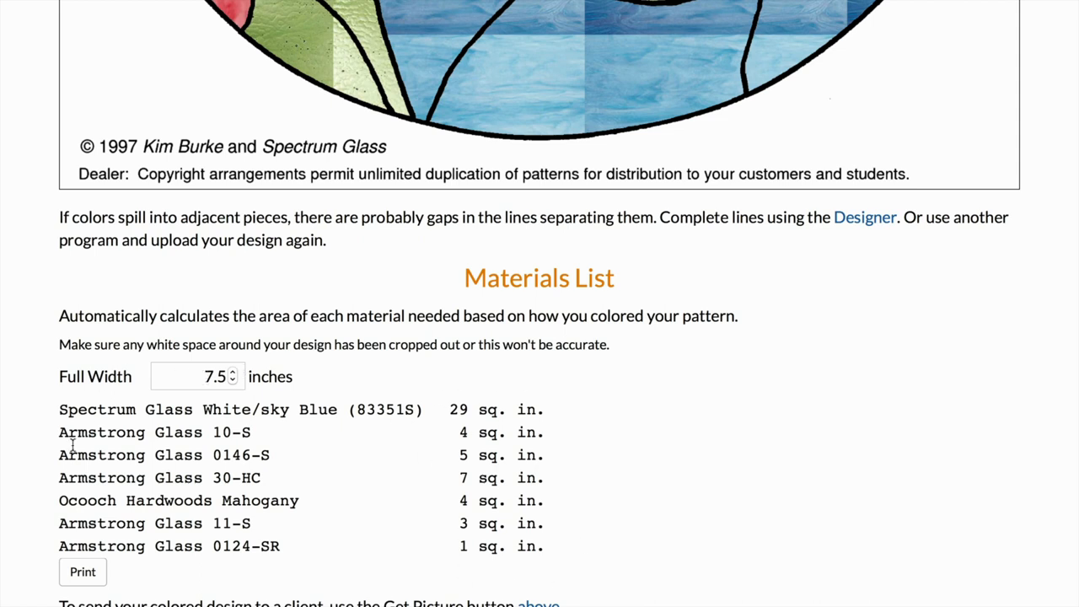
mouse_move(374, 555)
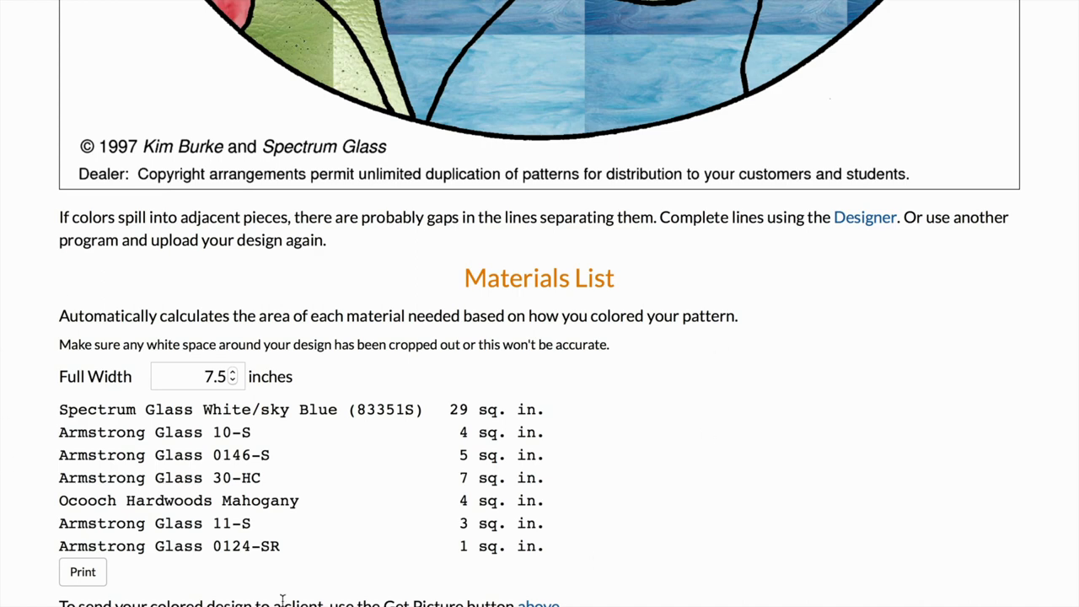
mouse_move(678, 495)
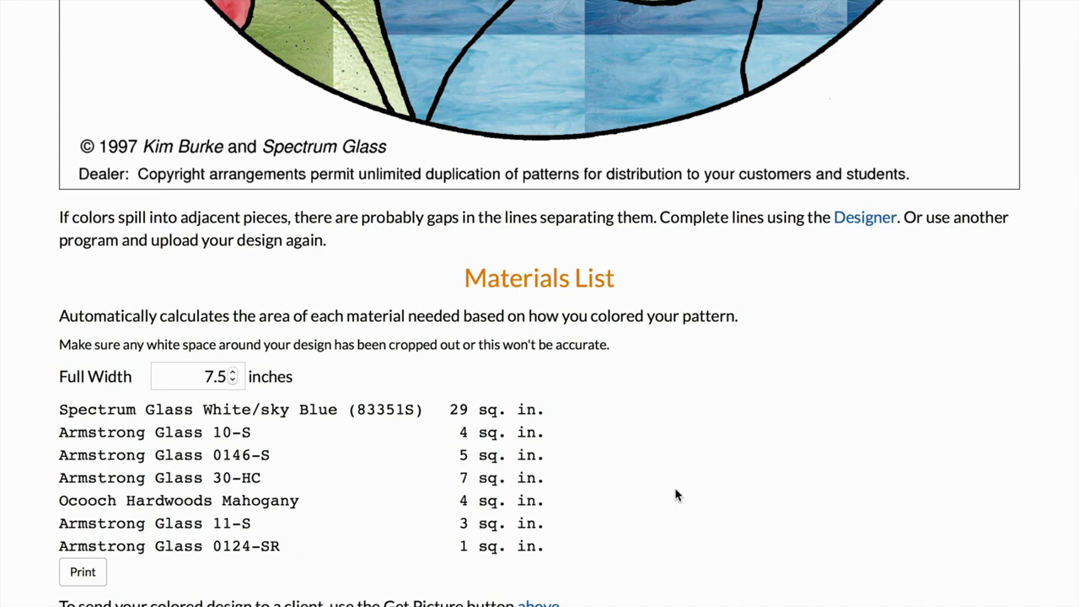
scroll("up", 3)
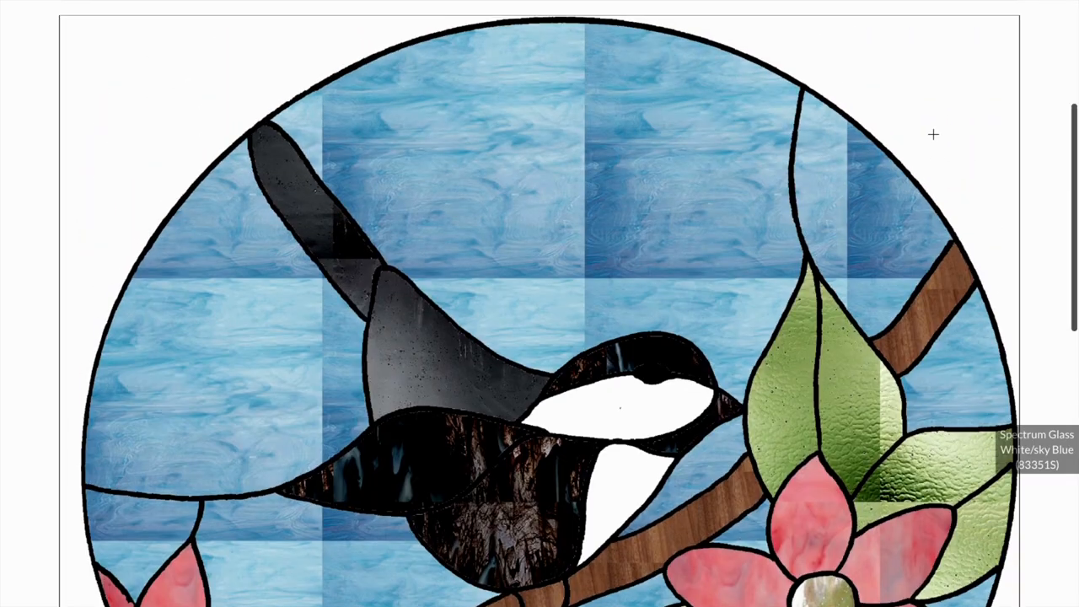
scroll("up", 3)
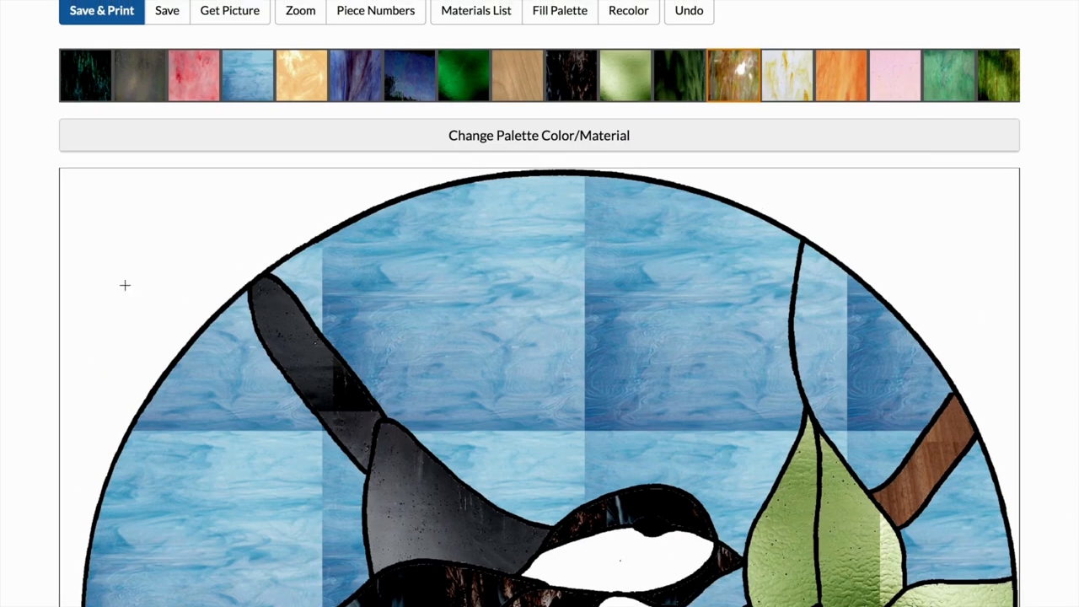
scroll("down", 3)
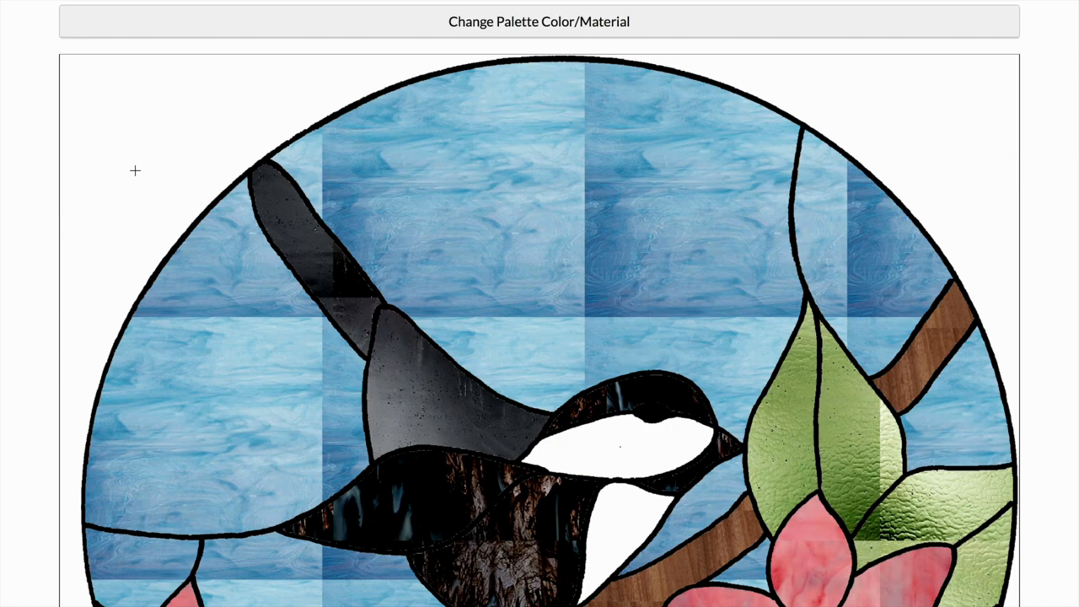
scroll("up", 3)
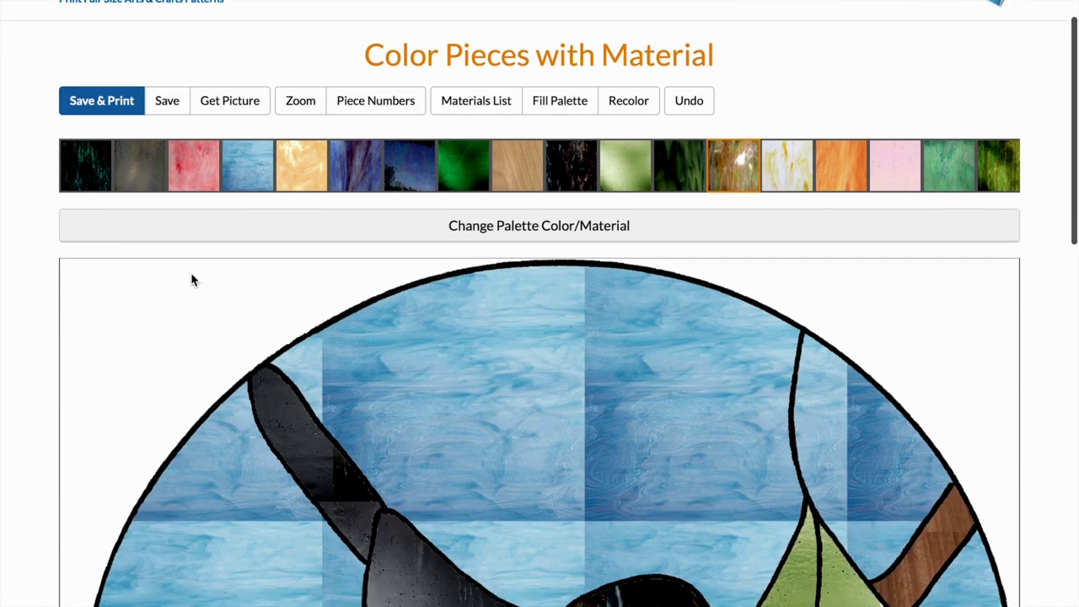
scroll("up", 3)
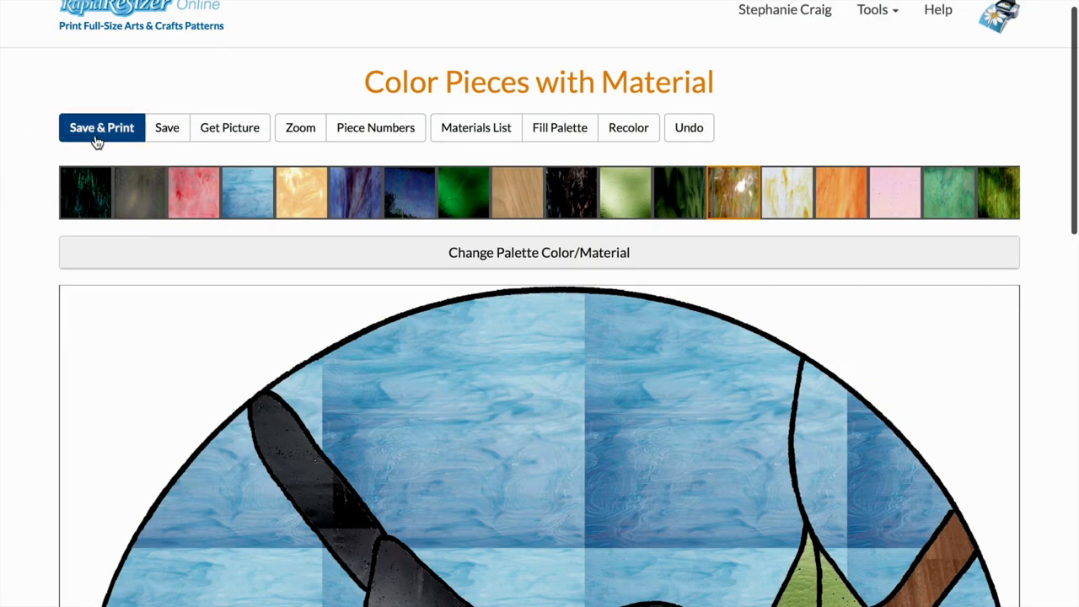
Save & Print the coloured pattern, opening the Enter New Size page at 15 × 14.65 inches
left_click(101, 128)
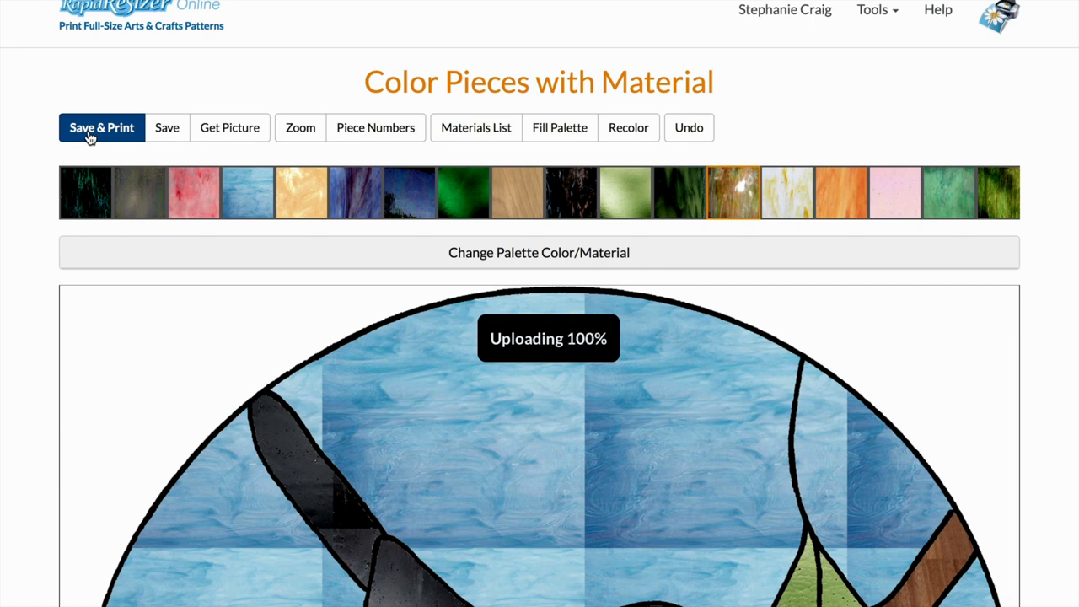
left_click(101, 128)
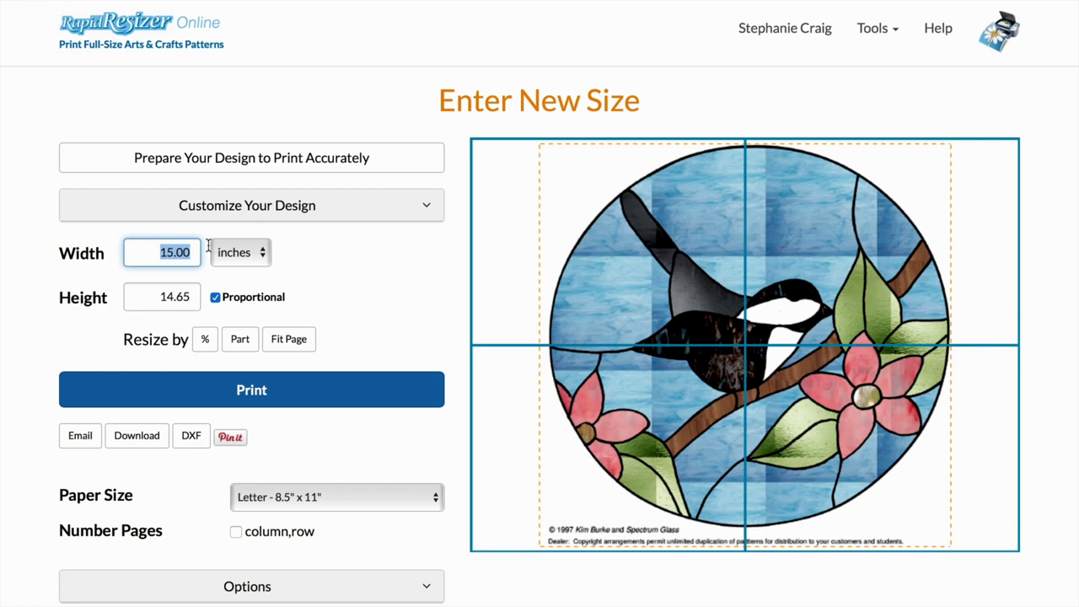
mouse_move(386, 303)
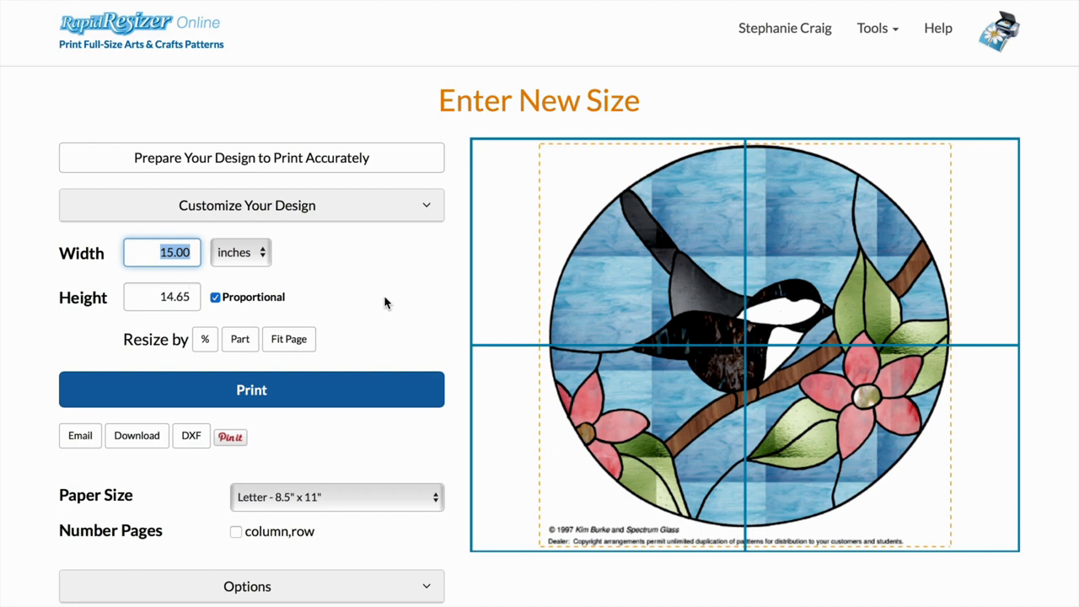